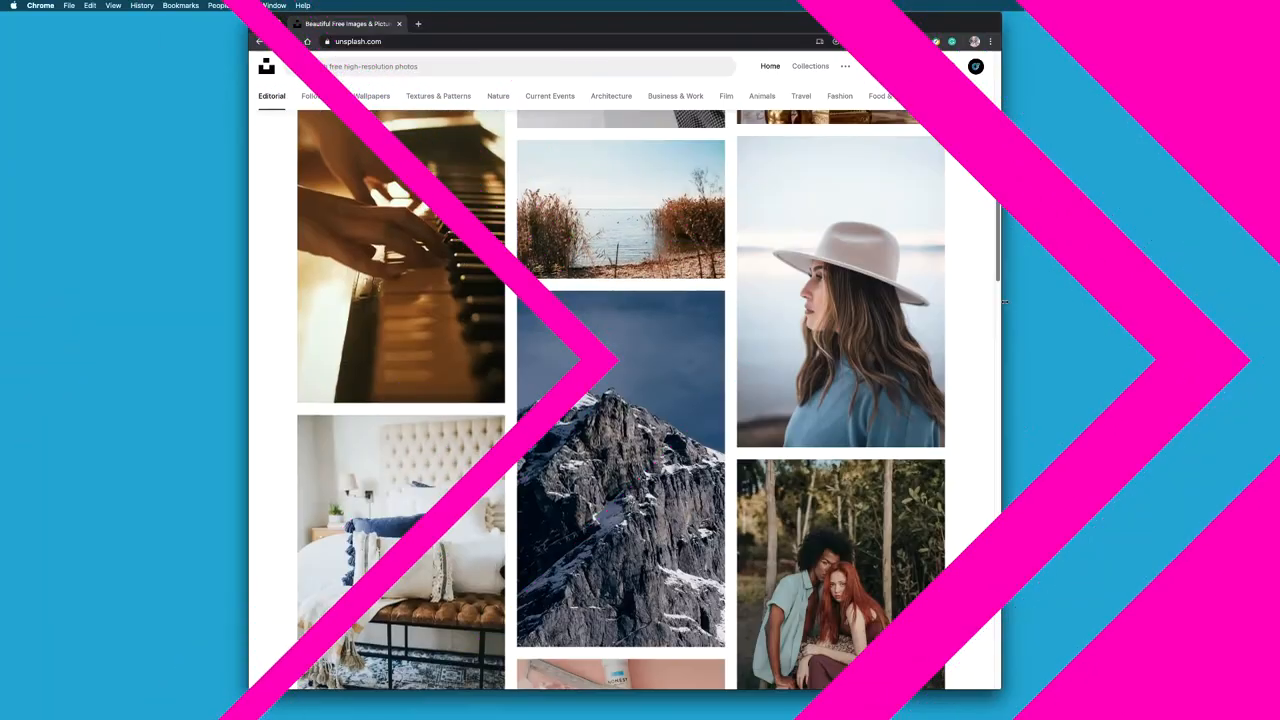
Browse down the Unsplash photo feed to reach the snowy mountain photo.
{"action": "scroll", "scroll_direction": "down", "scroll_amount": 3}
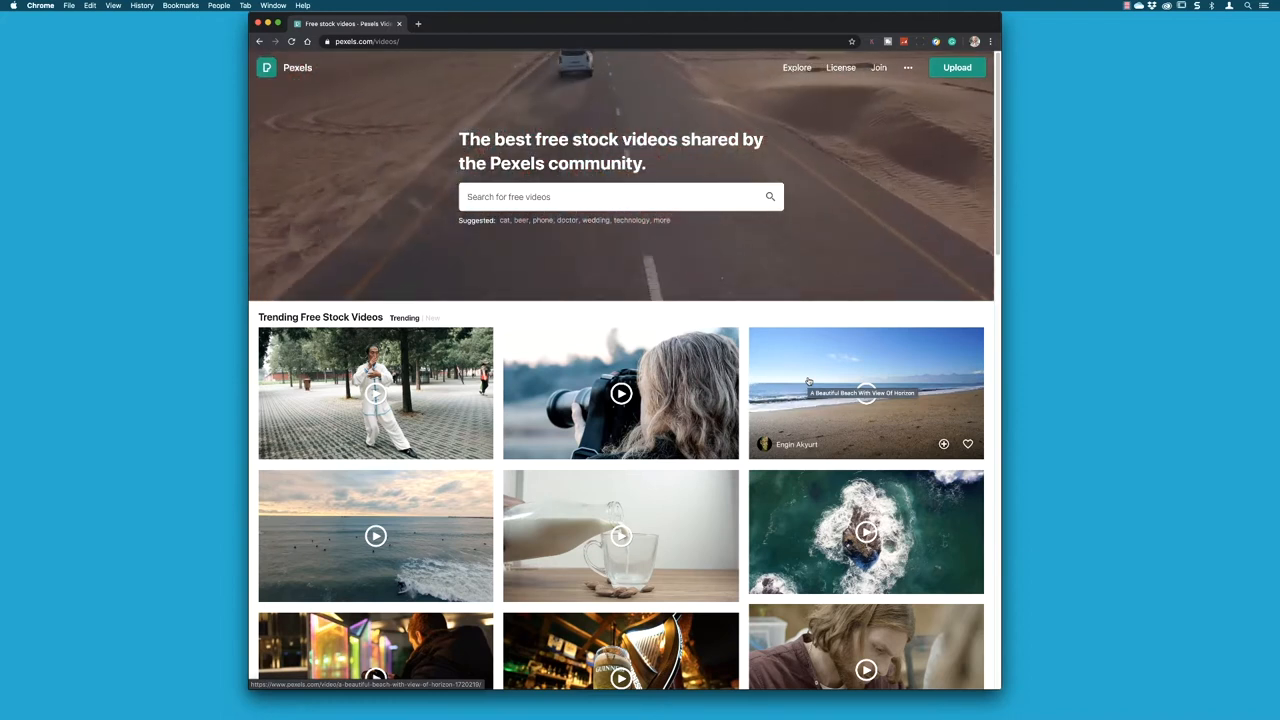
{"action": "left_click", "coordinate": [864, 392]}
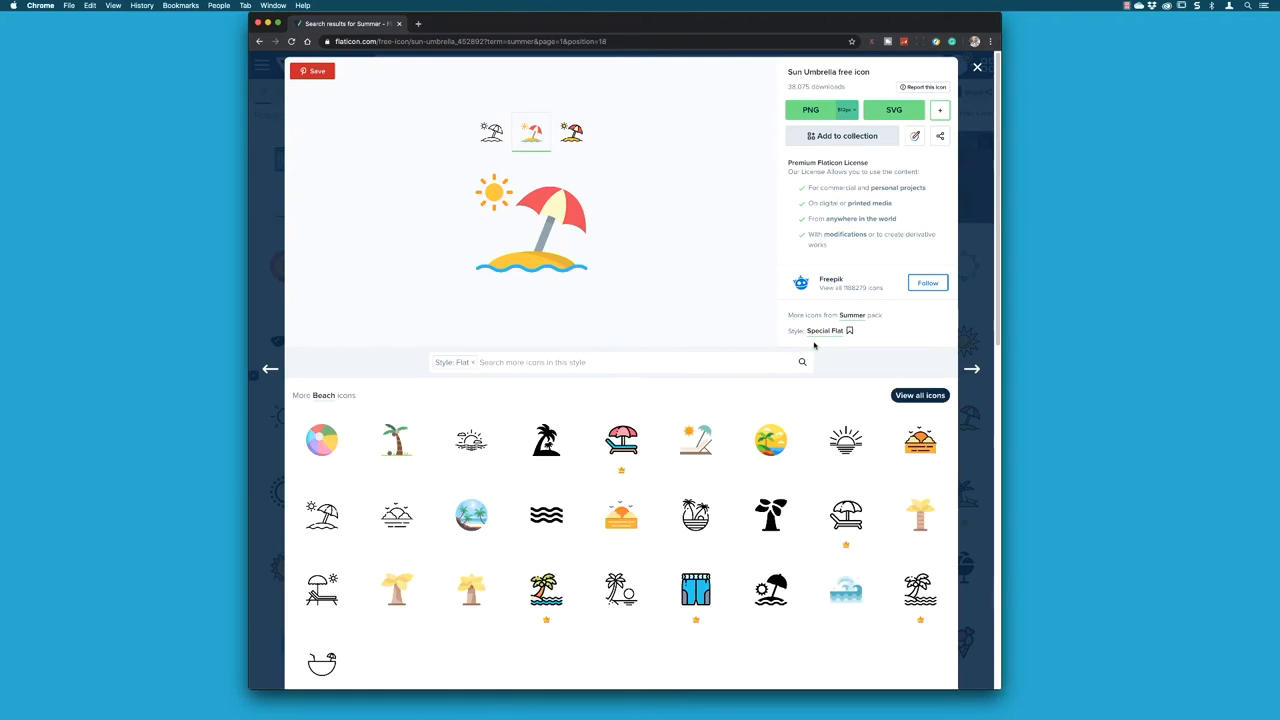
{"action": "mouse_move", "coordinate": [686, 296]}
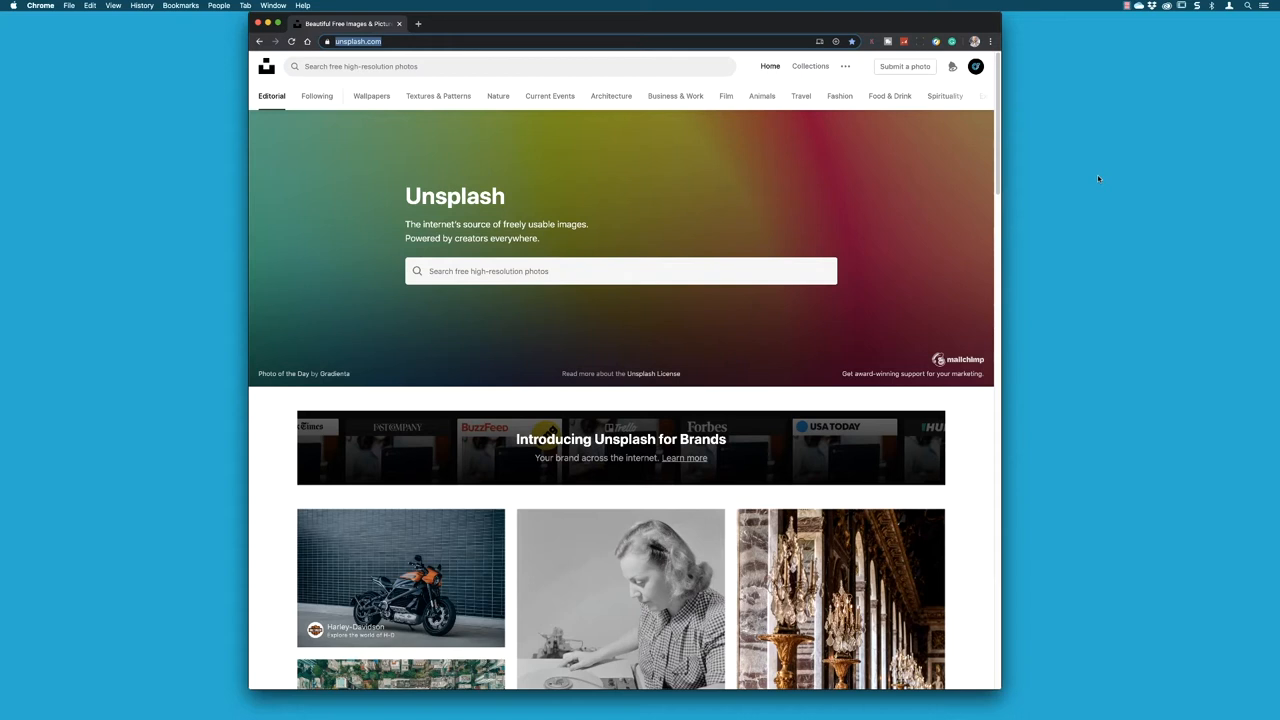
{"action": "mouse_move", "coordinate": [1122, 174]}
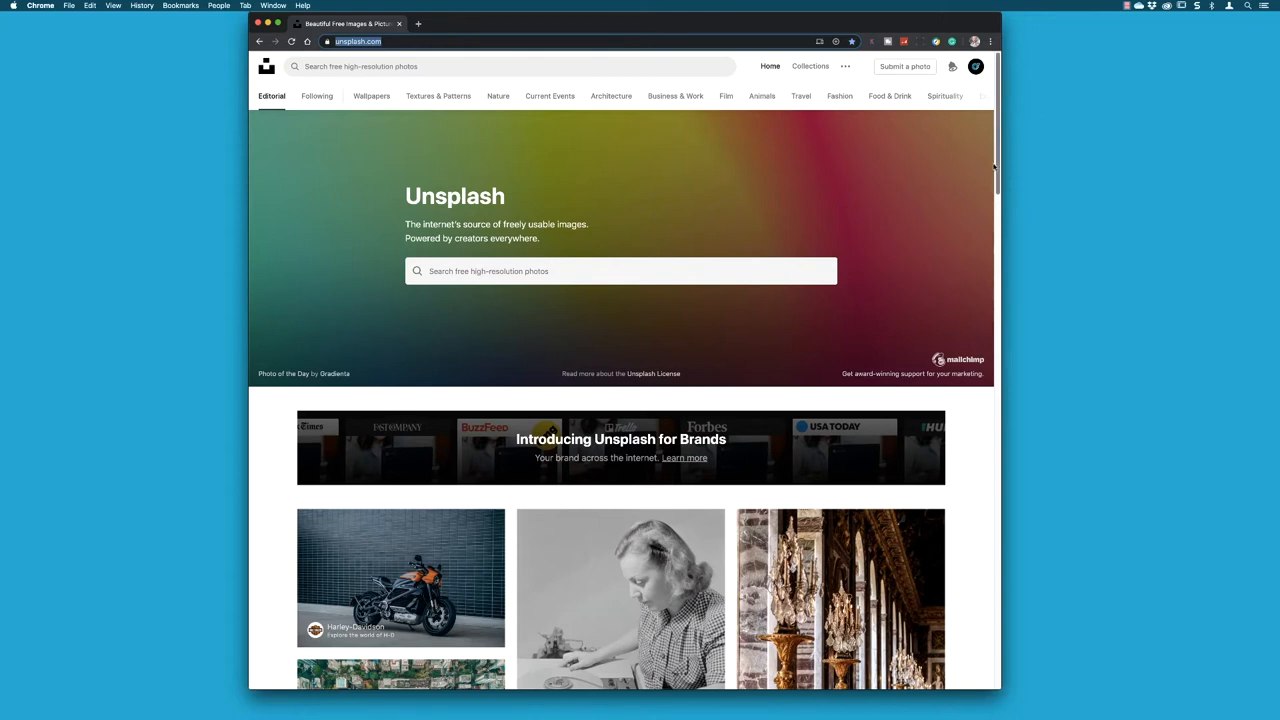
{"action": "scroll", "scroll_direction": "down", "scroll_amount": 3}
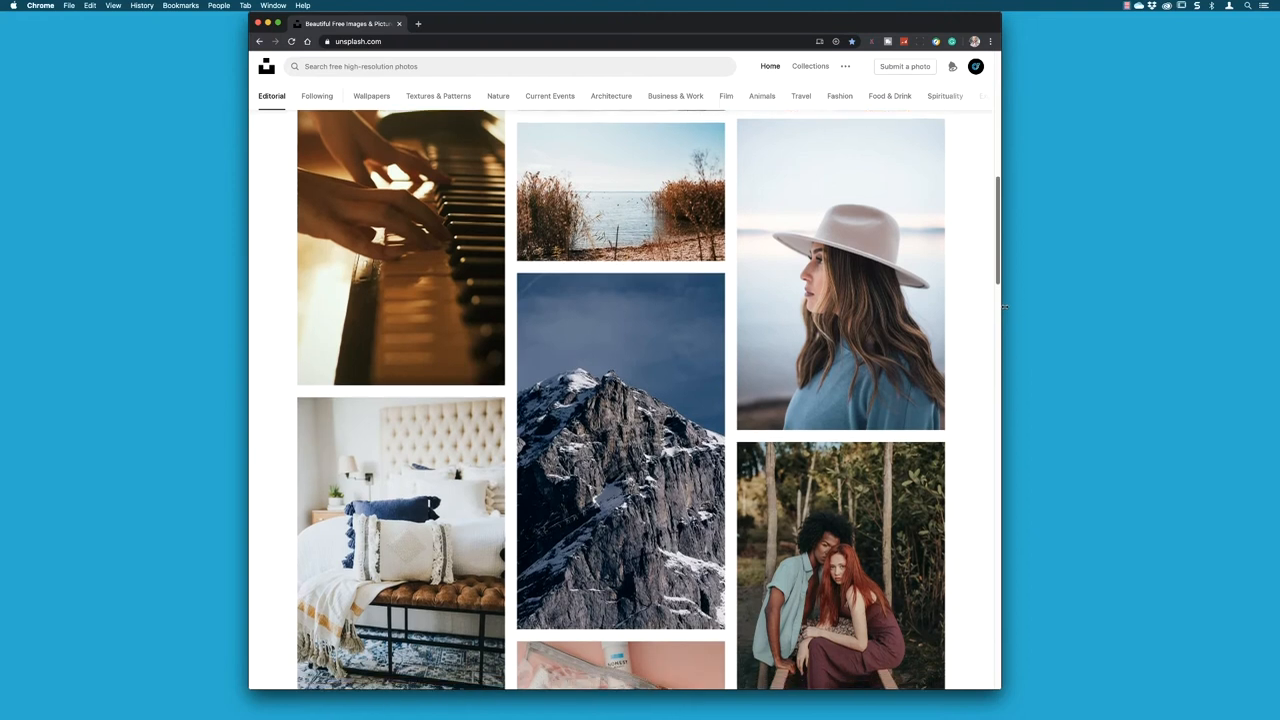
{"action": "scroll", "scroll_direction": "down", "scroll_amount": 3}
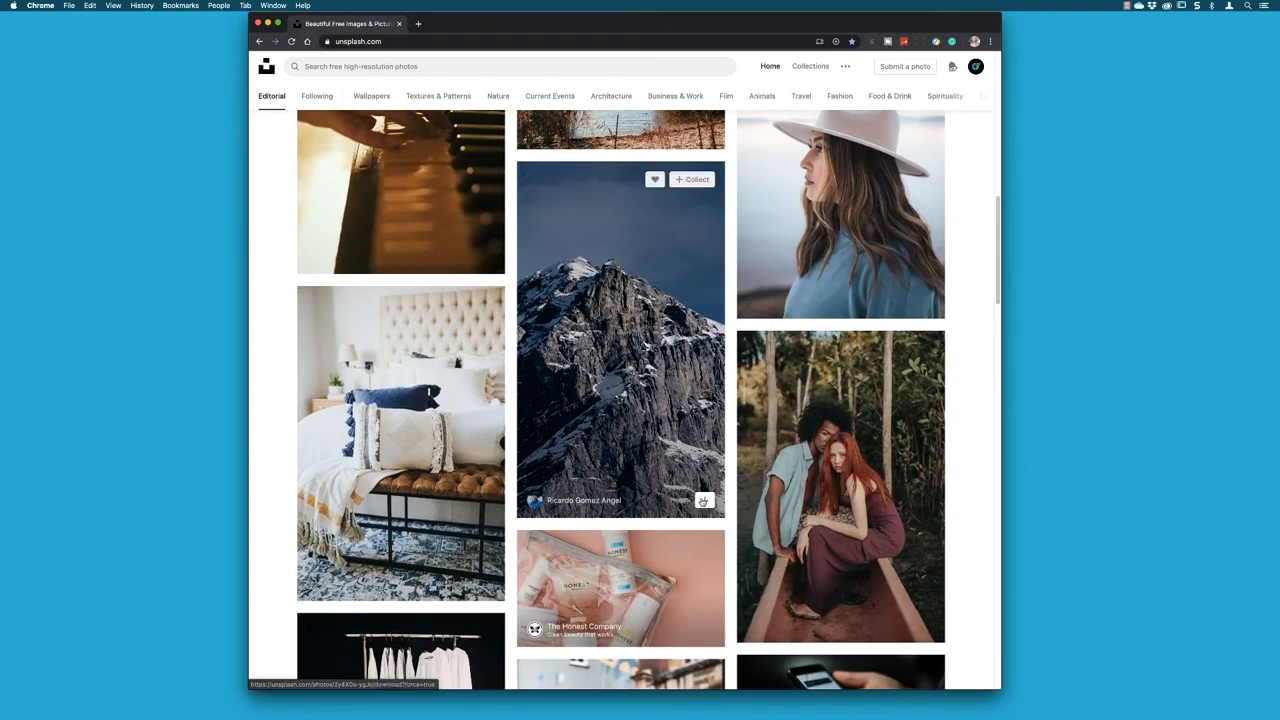
{"action": "mouse_move", "coordinate": [704, 500]}
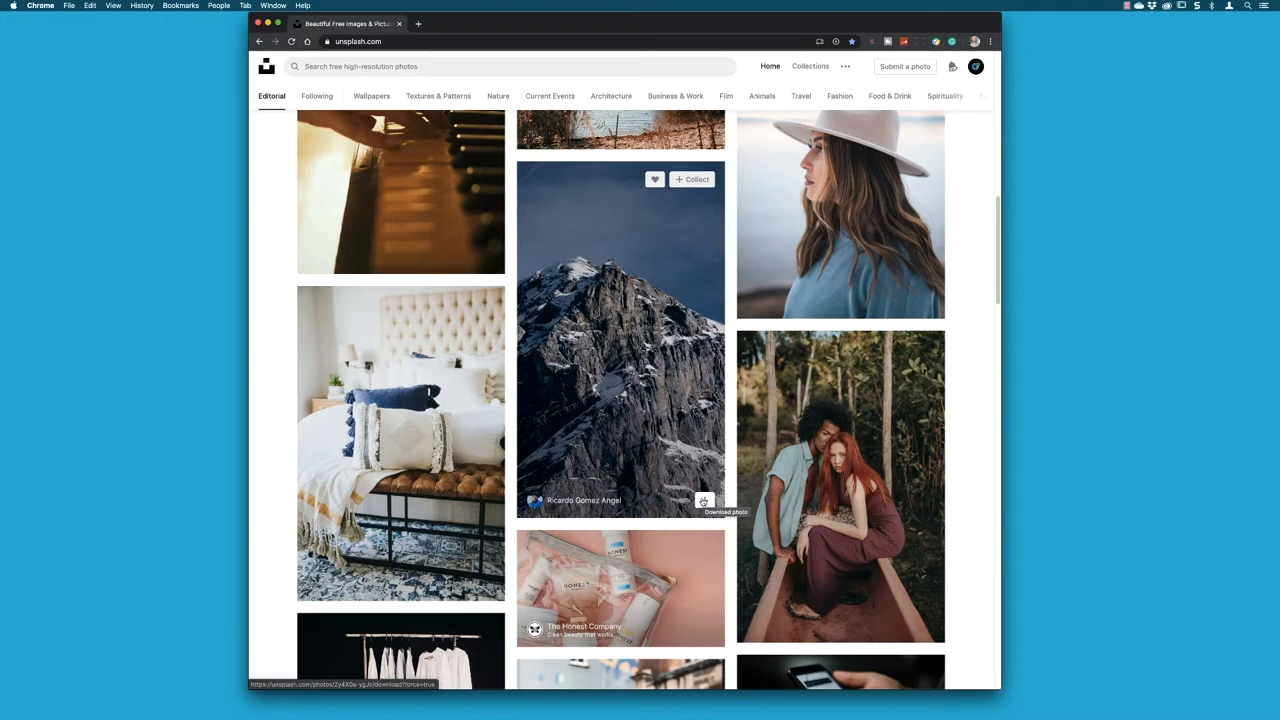
{"action": "mouse_move", "coordinate": [684, 332]}
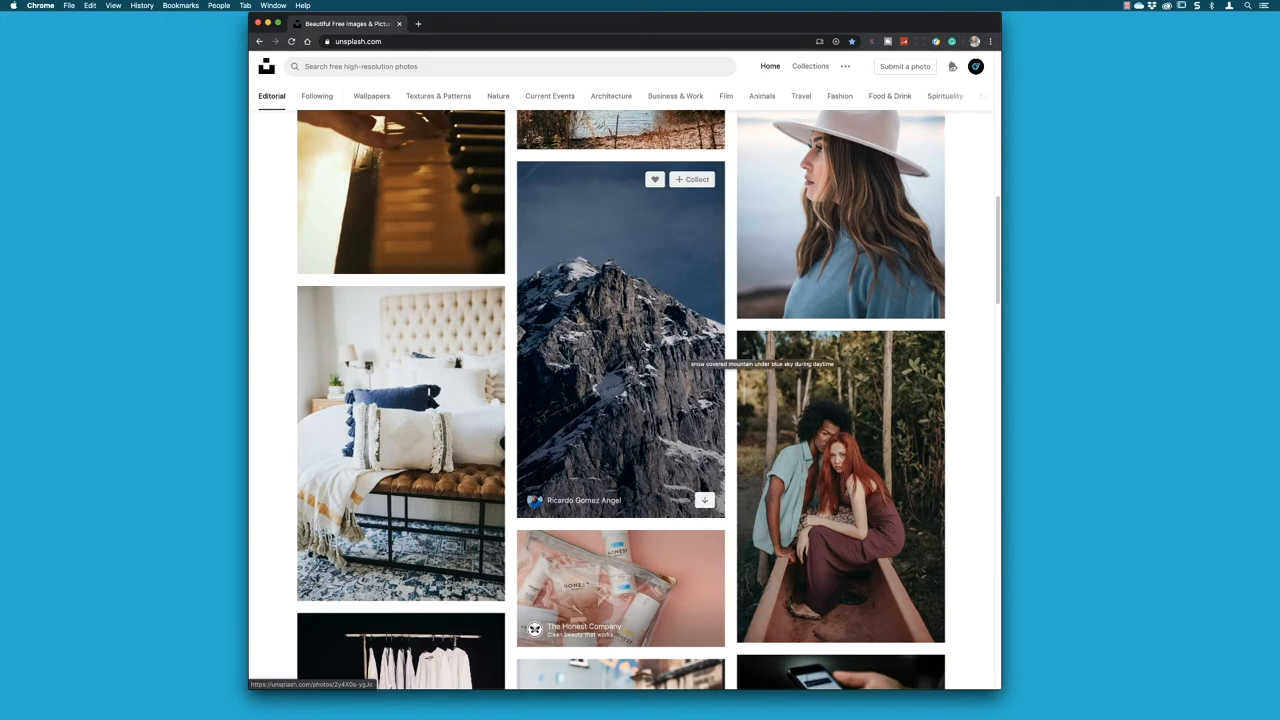
Collect the mountain photo into the Wilderness collection and return to the feed.
{"action": "left_click", "coordinate": [692, 180]}
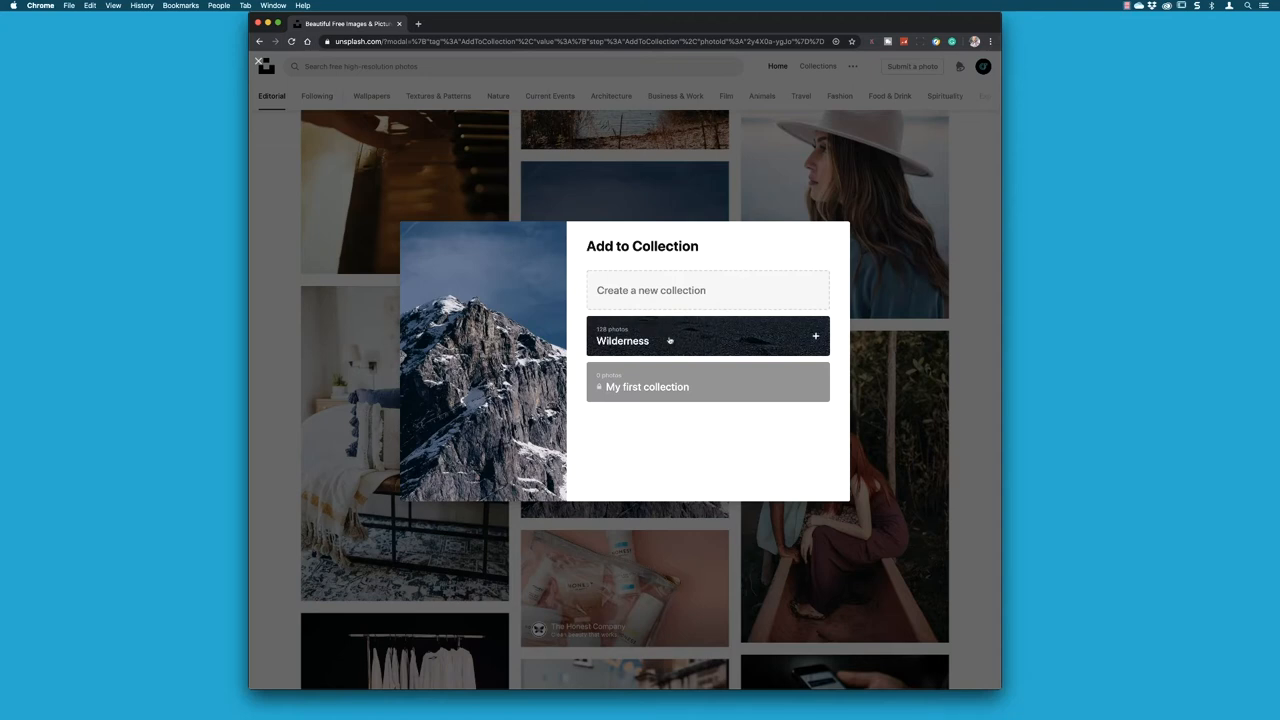
{"action": "mouse_move", "coordinate": [668, 340]}
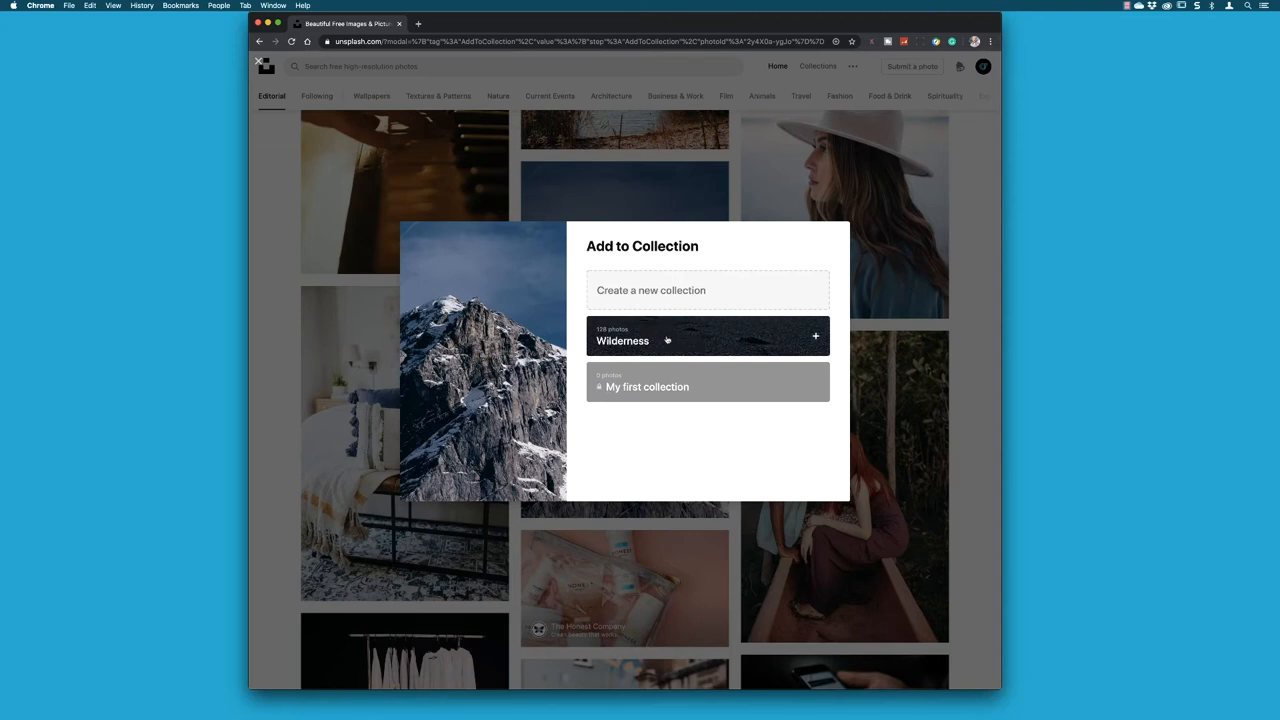
{"action": "left_click", "coordinate": [708, 336]}
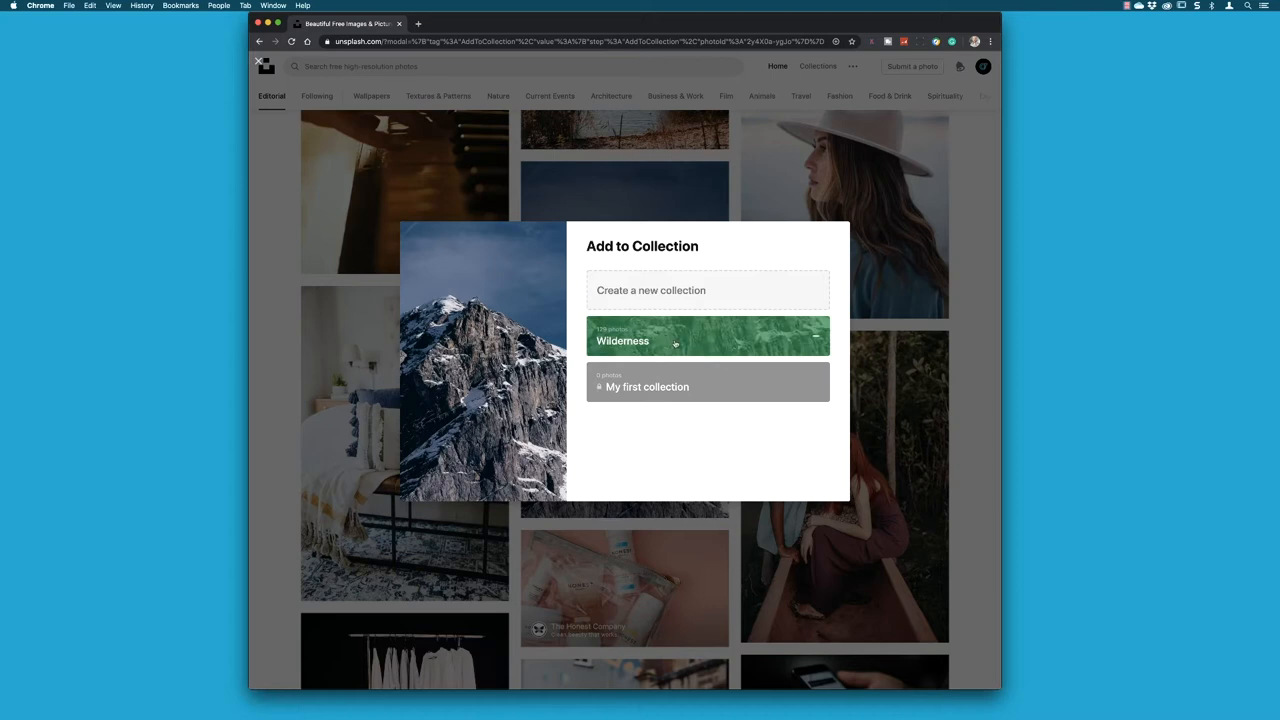
{"action": "left_click", "coordinate": [708, 336]}
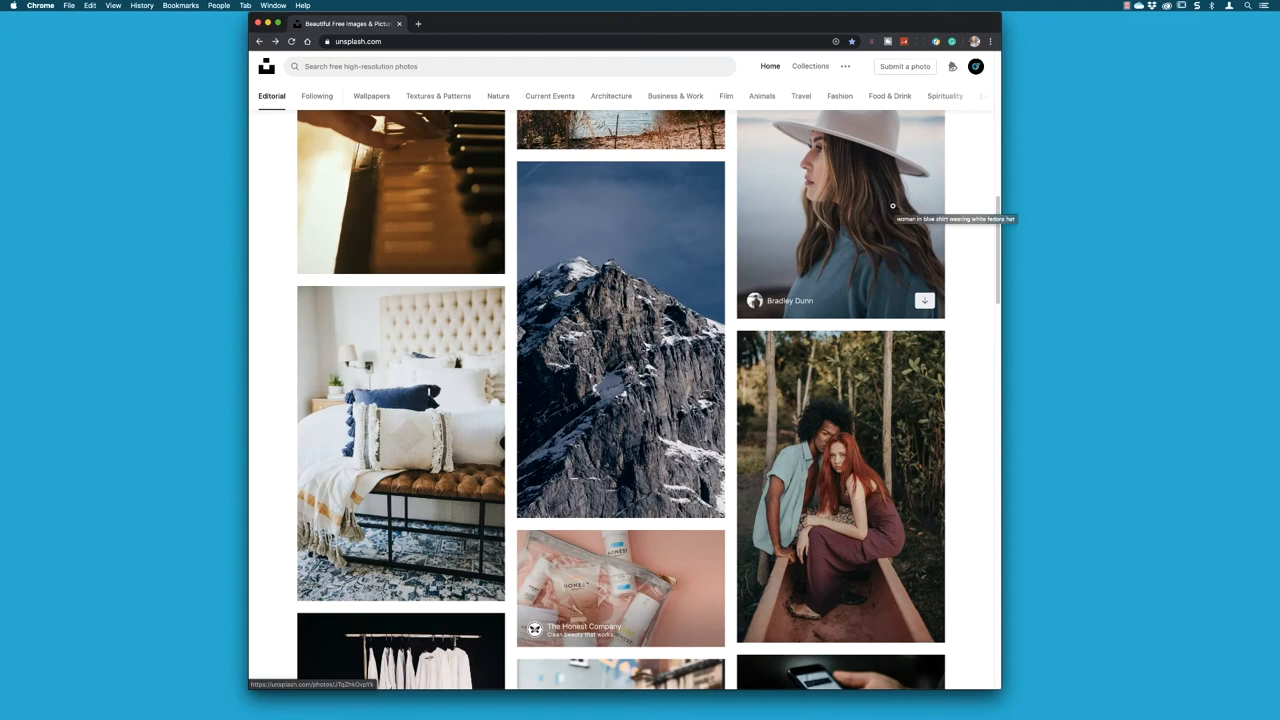
{"action": "mouse_move", "coordinate": [914, 206]}
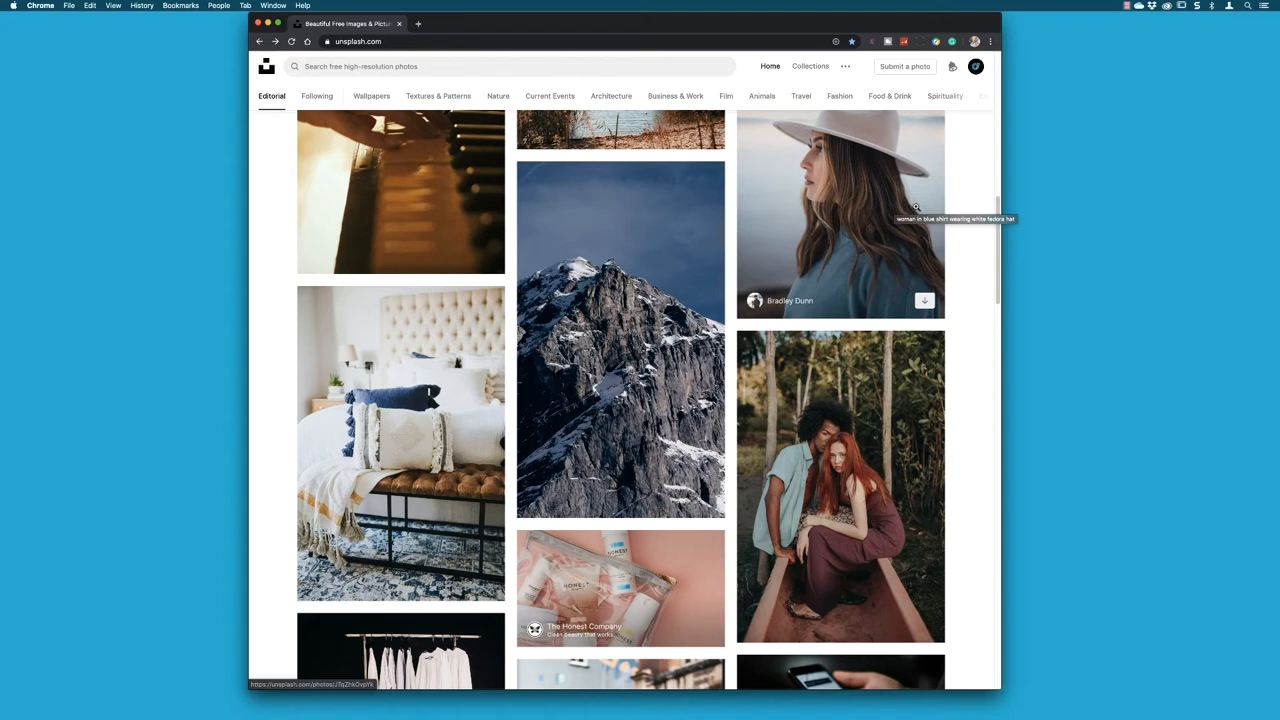
{"action": "mouse_move", "coordinate": [900, 232]}
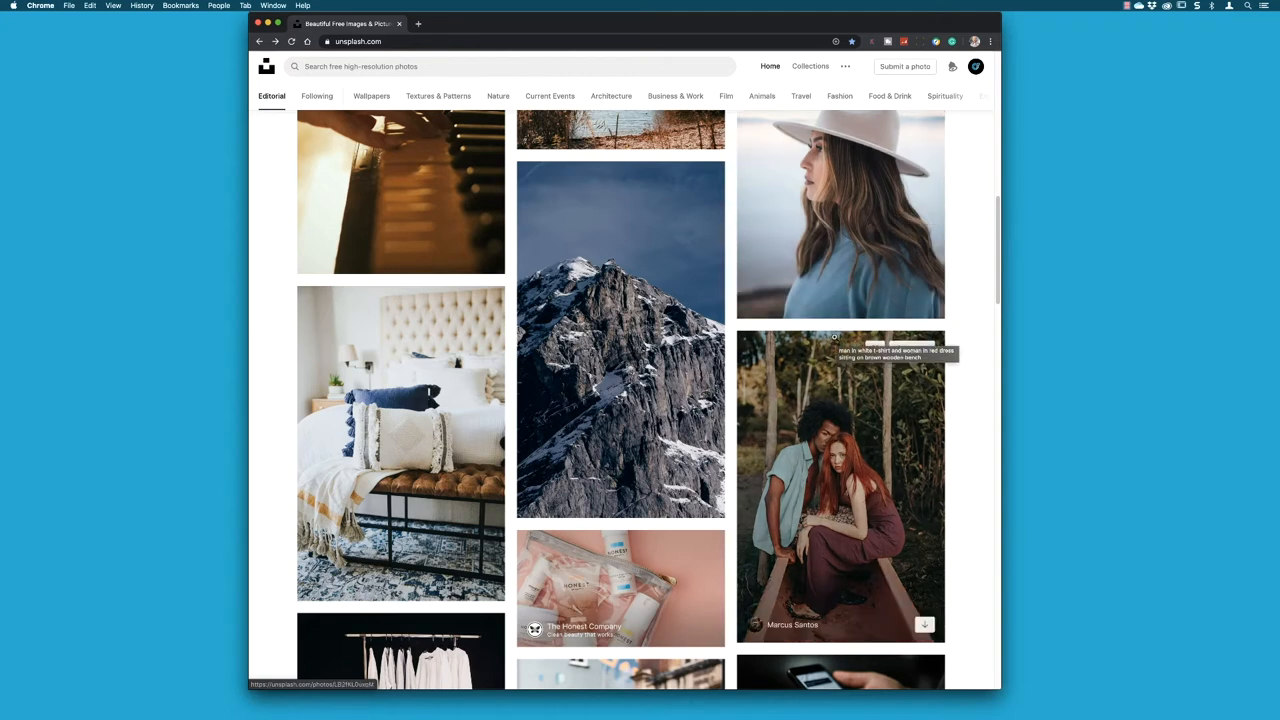
{"action": "scroll", "scroll_direction": "down", "scroll_amount": 3}
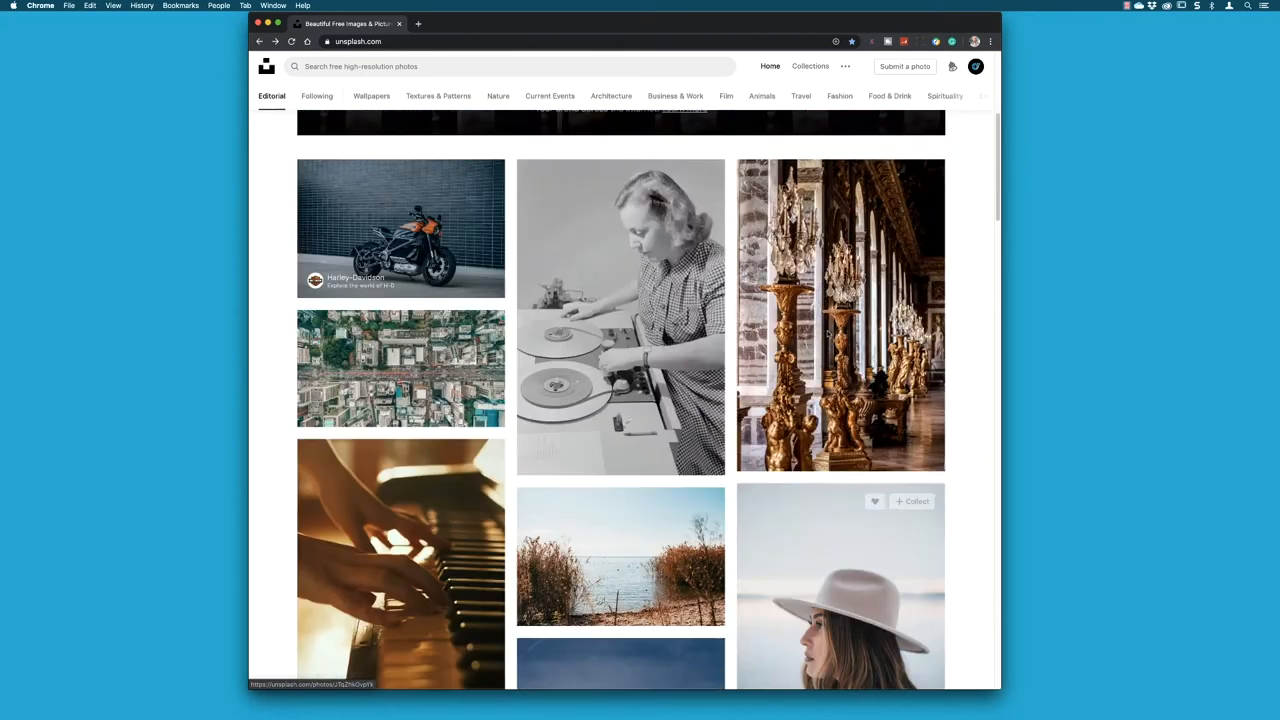
Search Unsplash for 'underwater' and filter the results to Square orientation.
{"action": "scroll", "scroll_direction": "up", "scroll_amount": 3}
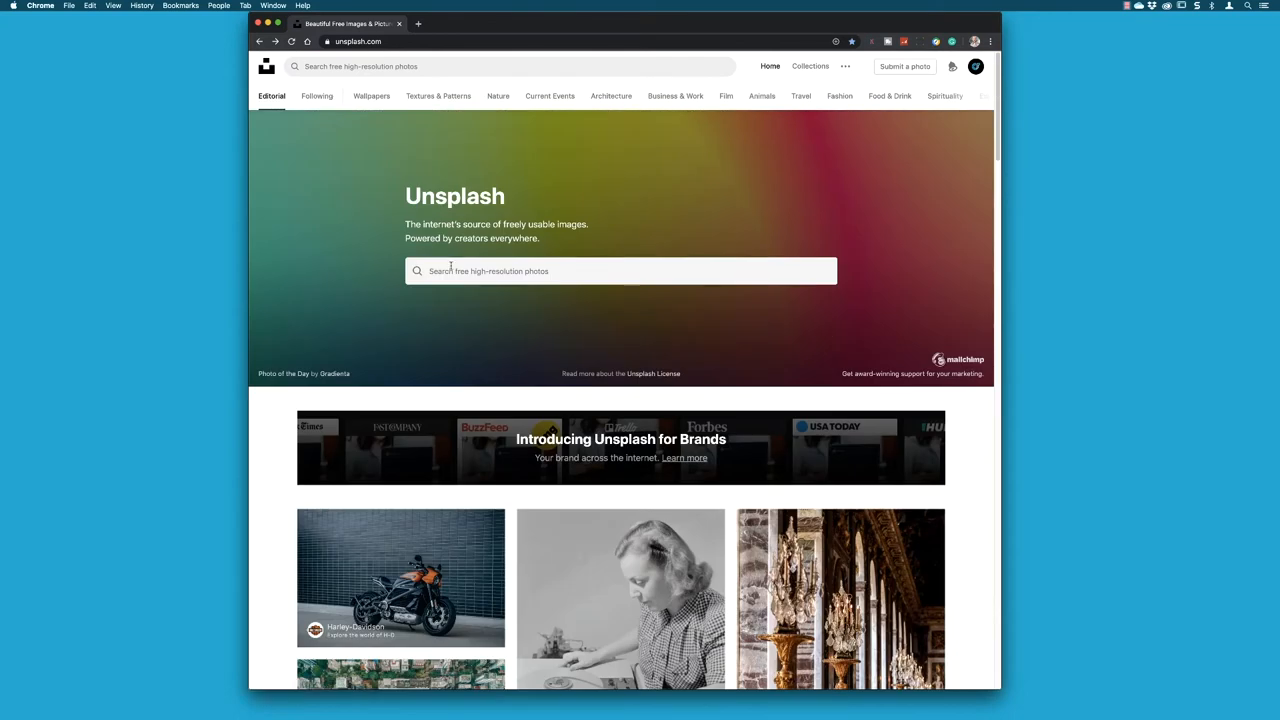
{"action": "type", "text": "underwater"}
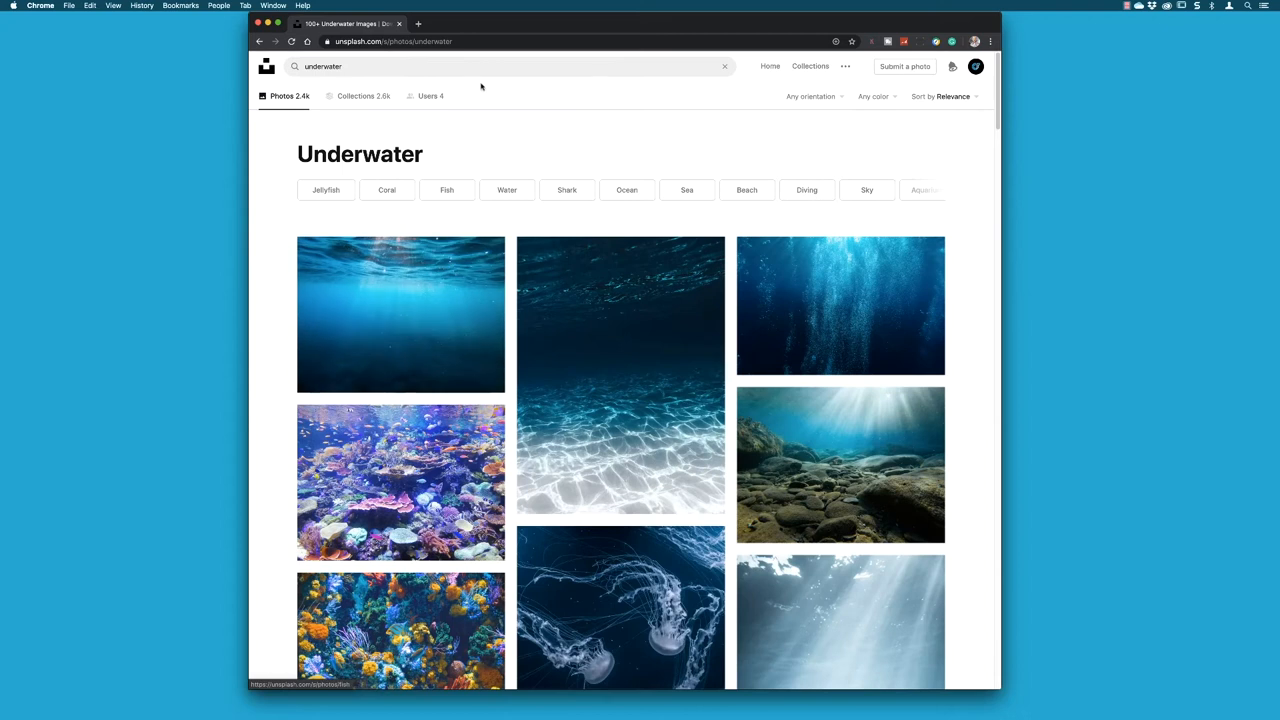
{"action": "mouse_move", "coordinate": [810, 156]}
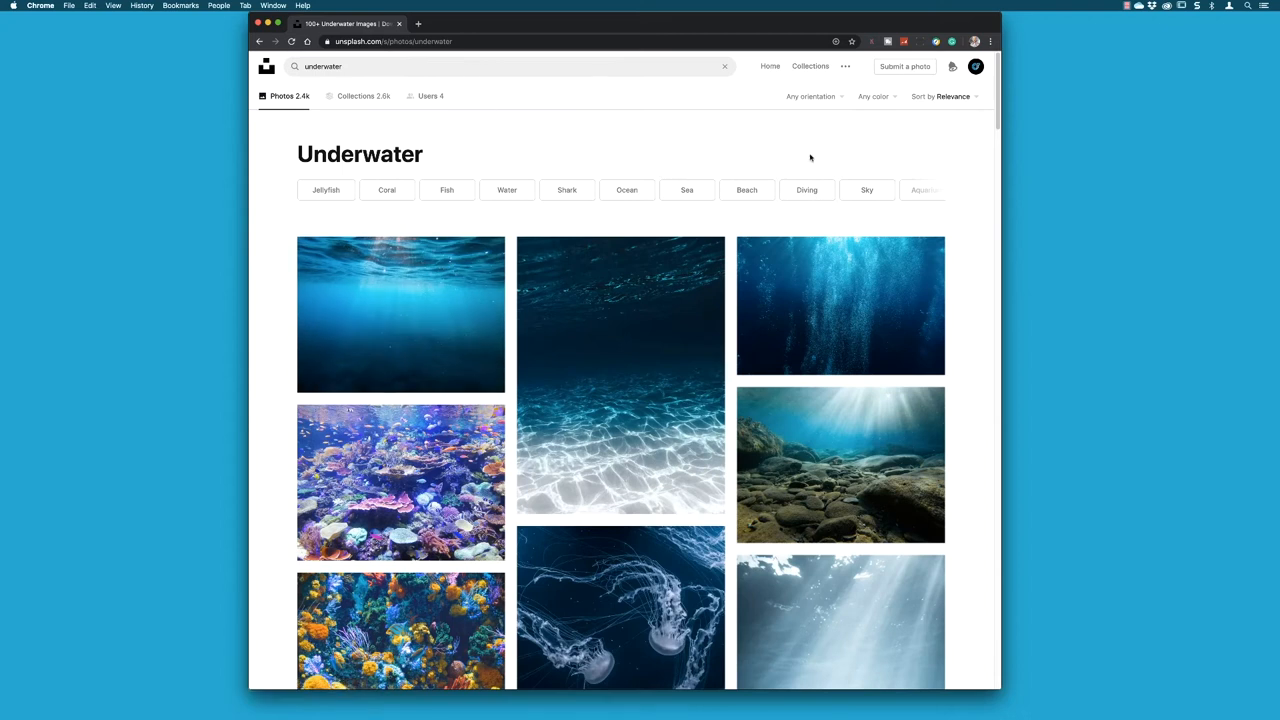
{"action": "left_click", "coordinate": [812, 96]}
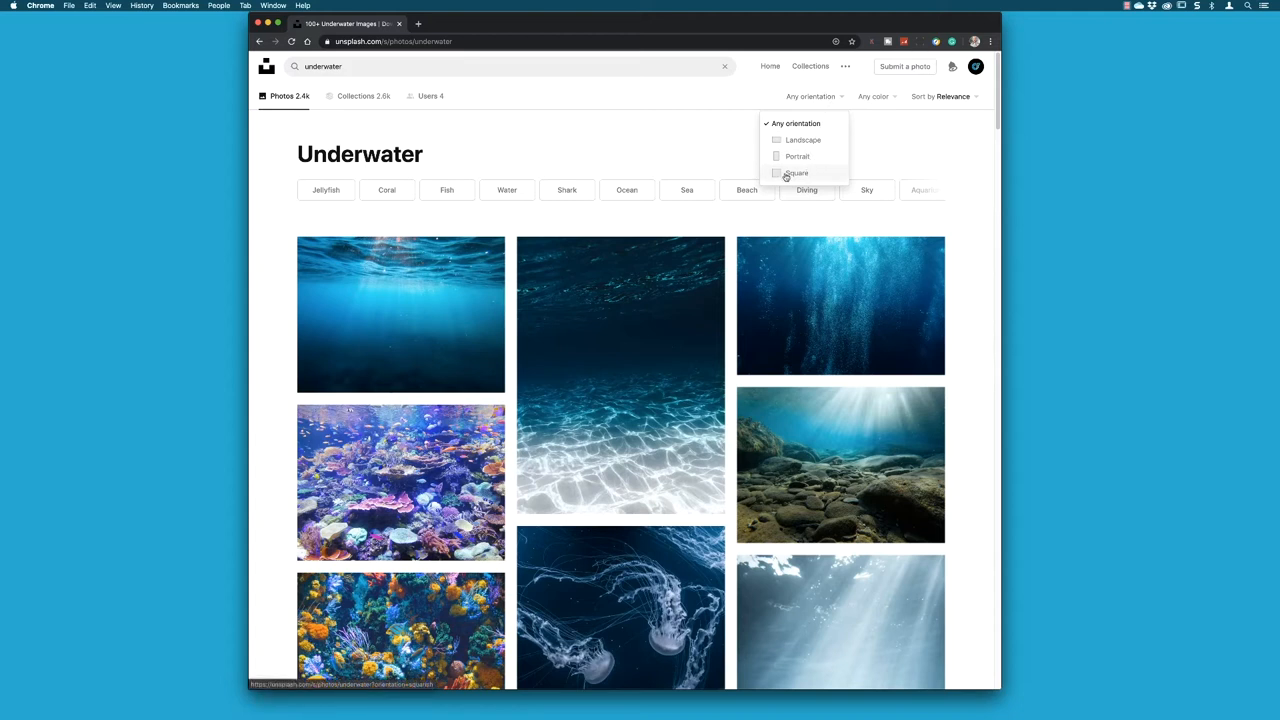
{"action": "left_click", "coordinate": [796, 172]}
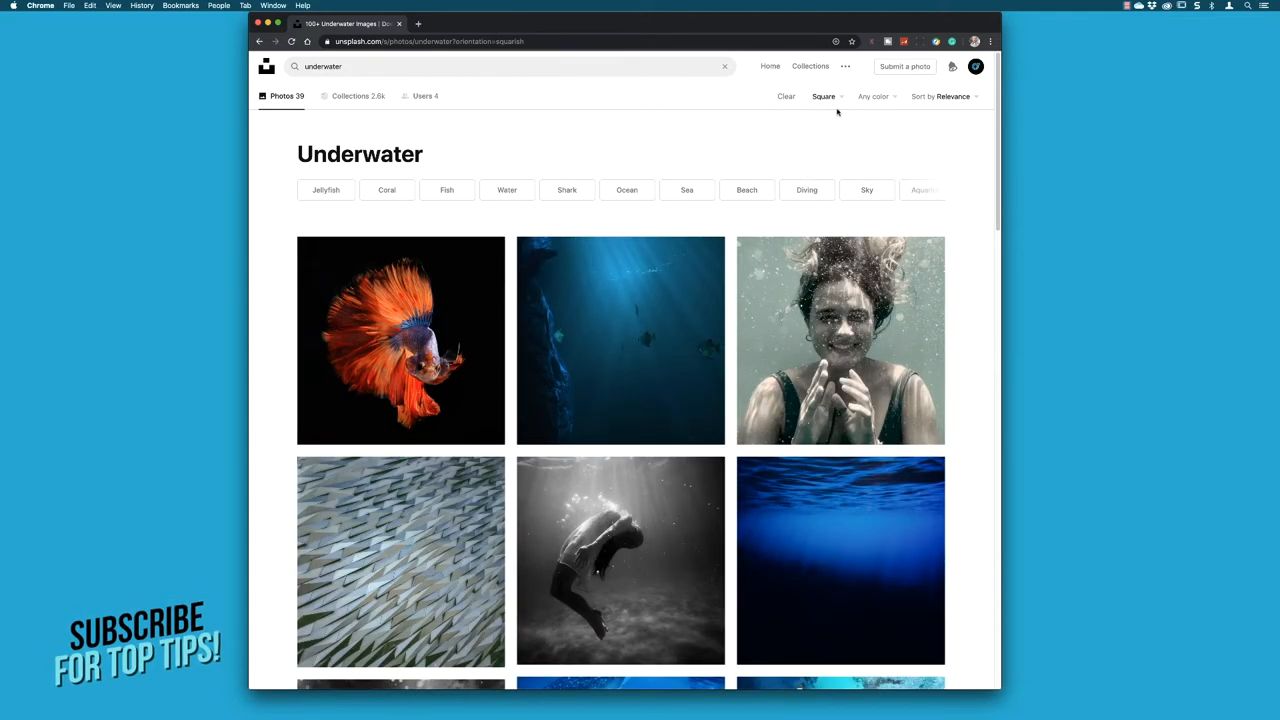
{"action": "left_click", "coordinate": [874, 96]}
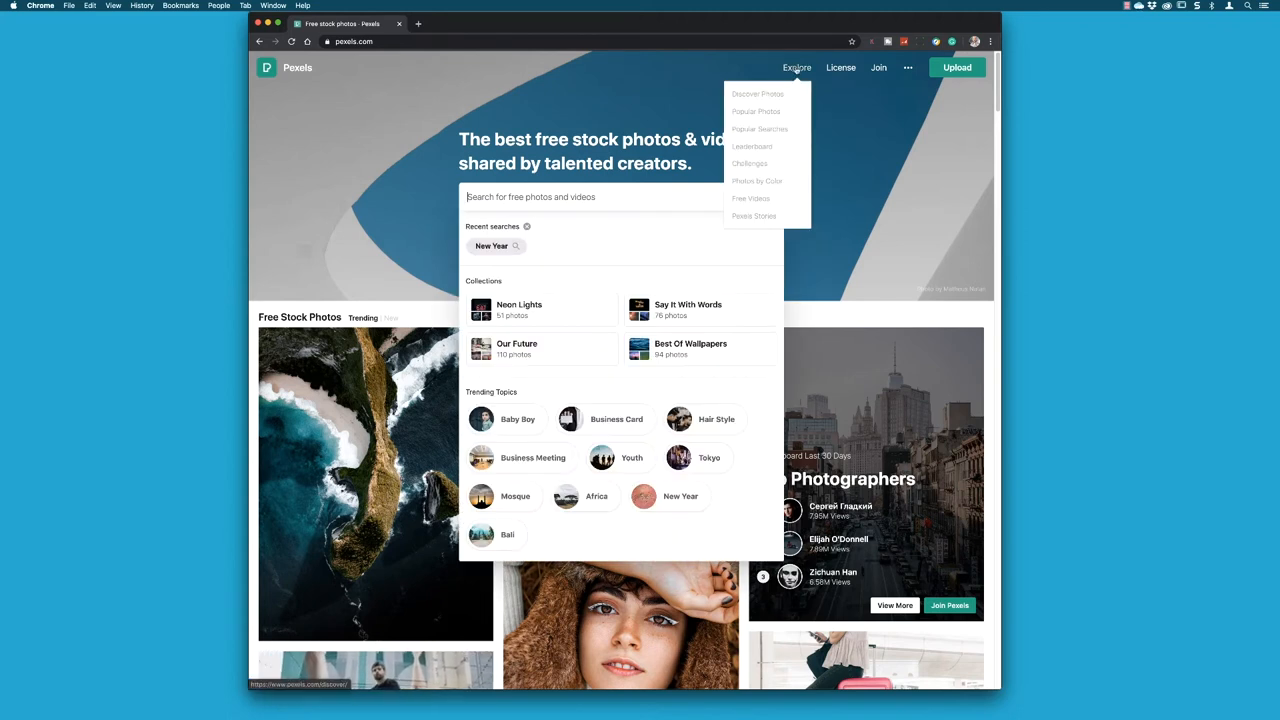
{"action": "mouse_move", "coordinate": [752, 198]}
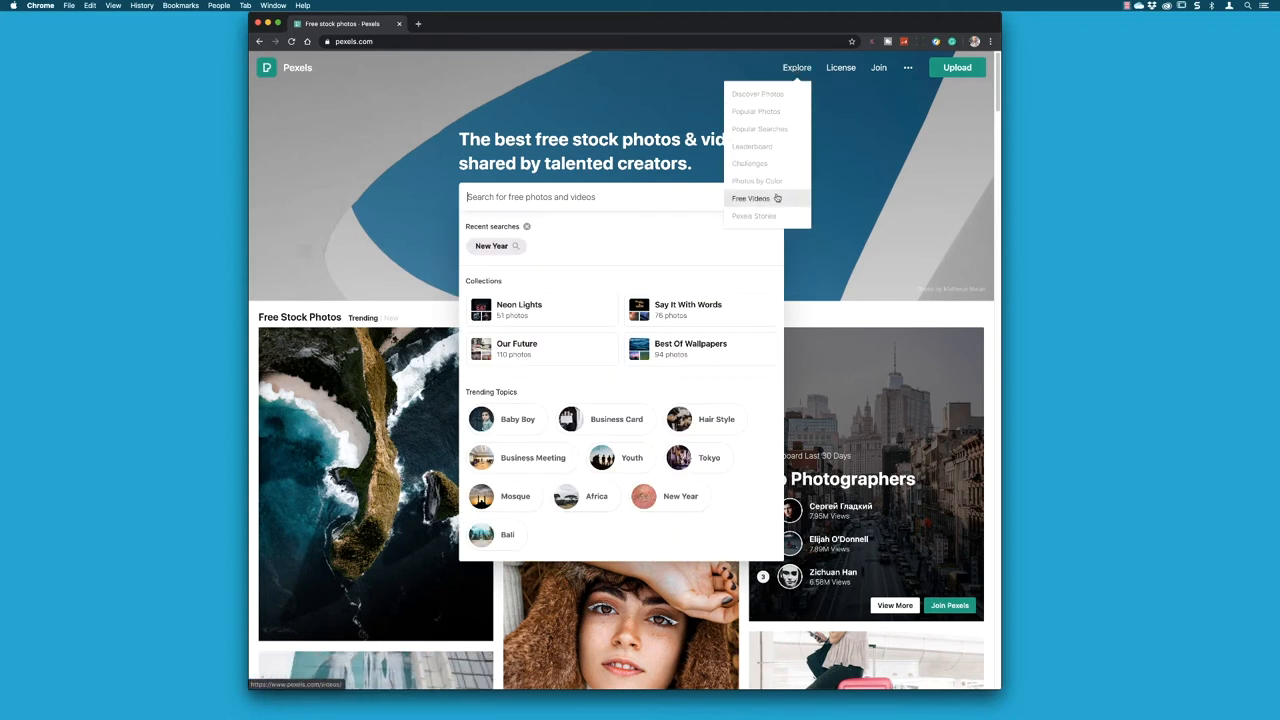
Go to the Pexels Free Videos collection from the Explore menu.
{"action": "left_click", "coordinate": [750, 198]}
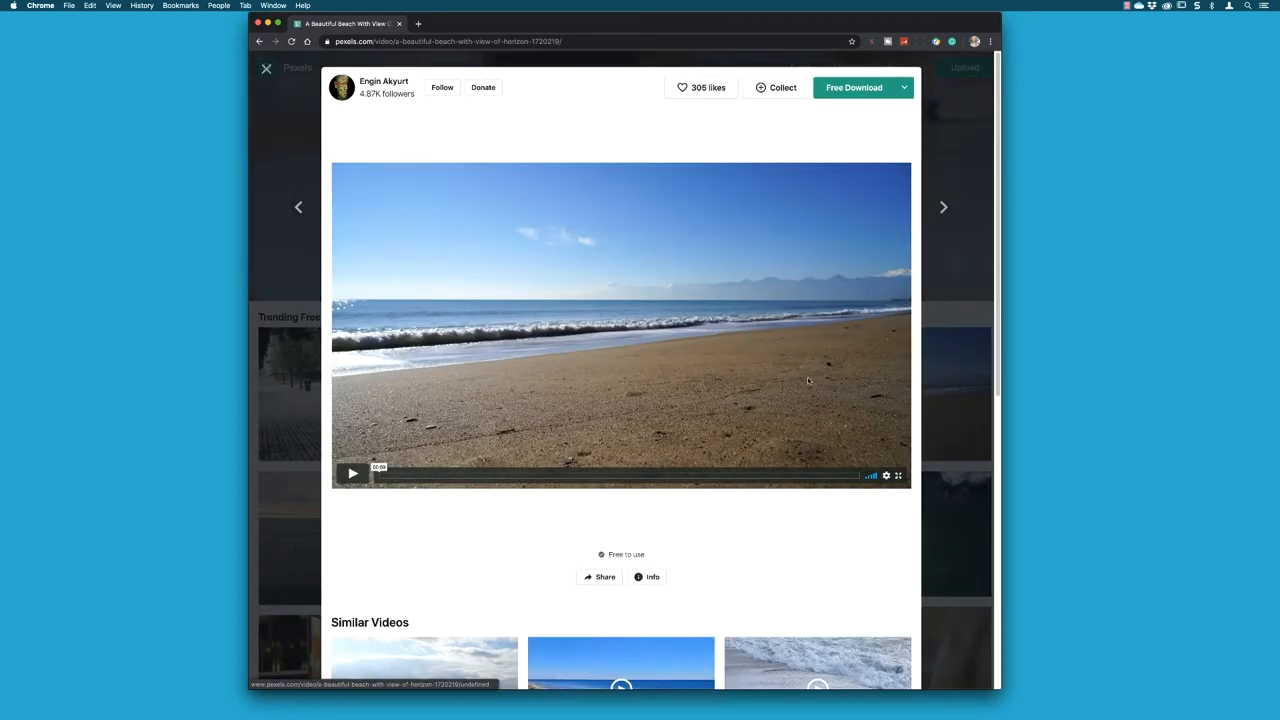
{"action": "mouse_move", "coordinate": [812, 374]}
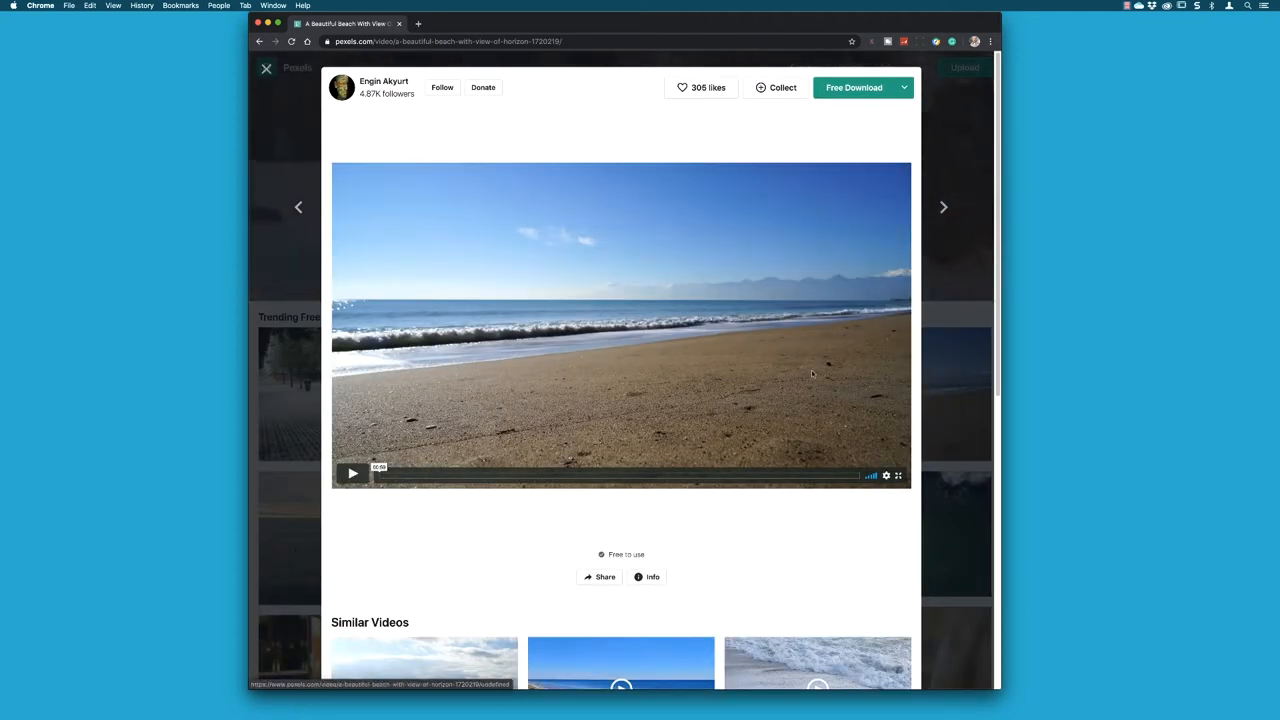
Check the available download sizes for the beach video, then dismiss them.
{"action": "left_click", "coordinate": [904, 88]}
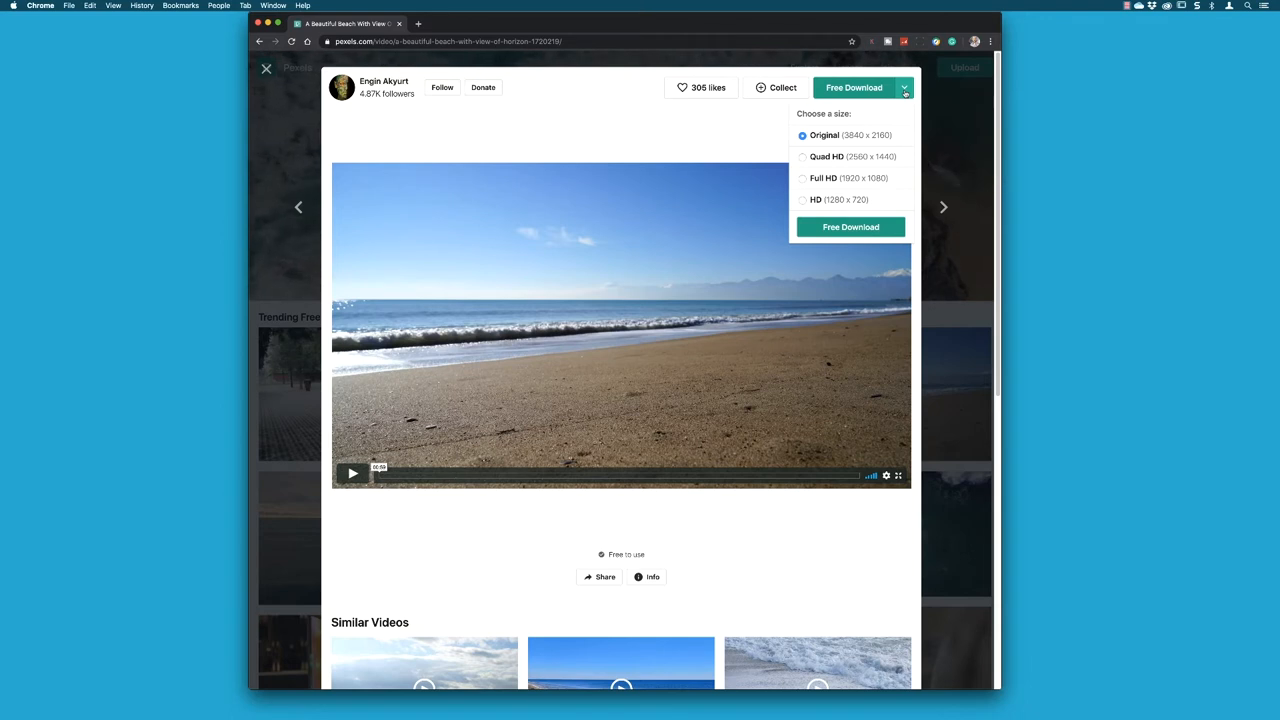
{"action": "left_click", "coordinate": [904, 88]}
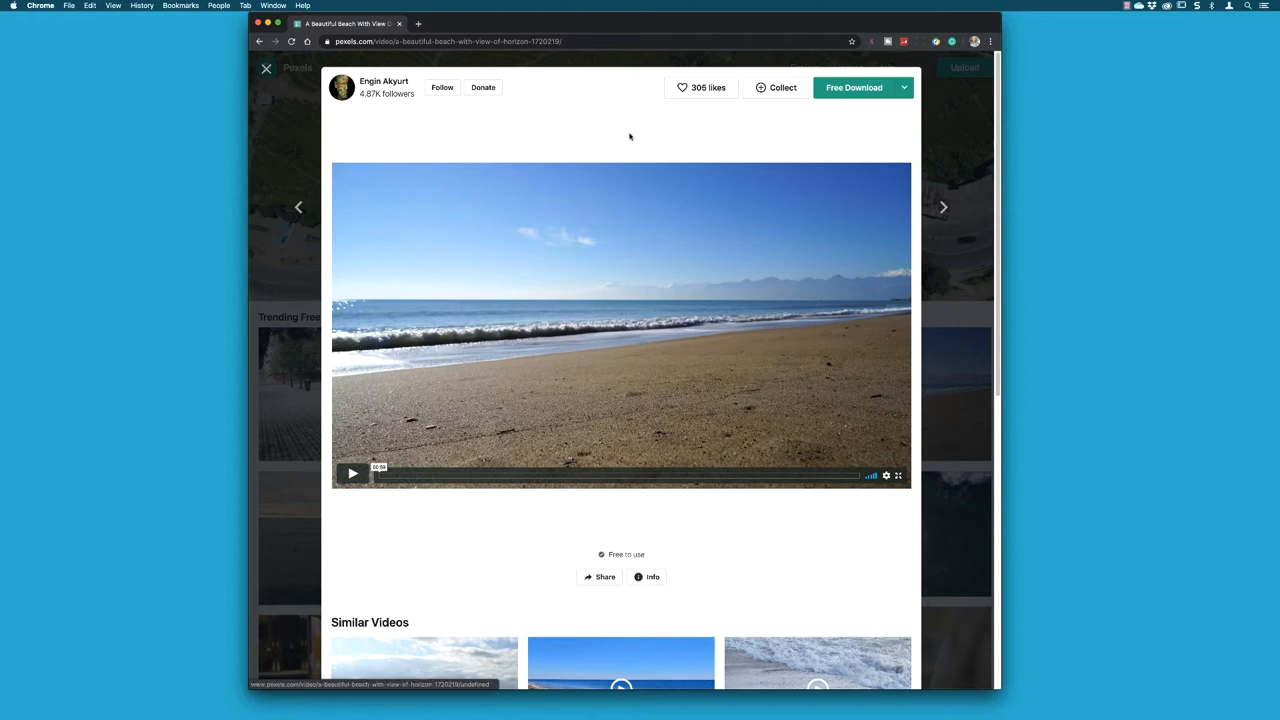
{"action": "scroll", "scroll_direction": "down", "scroll_amount": 3}
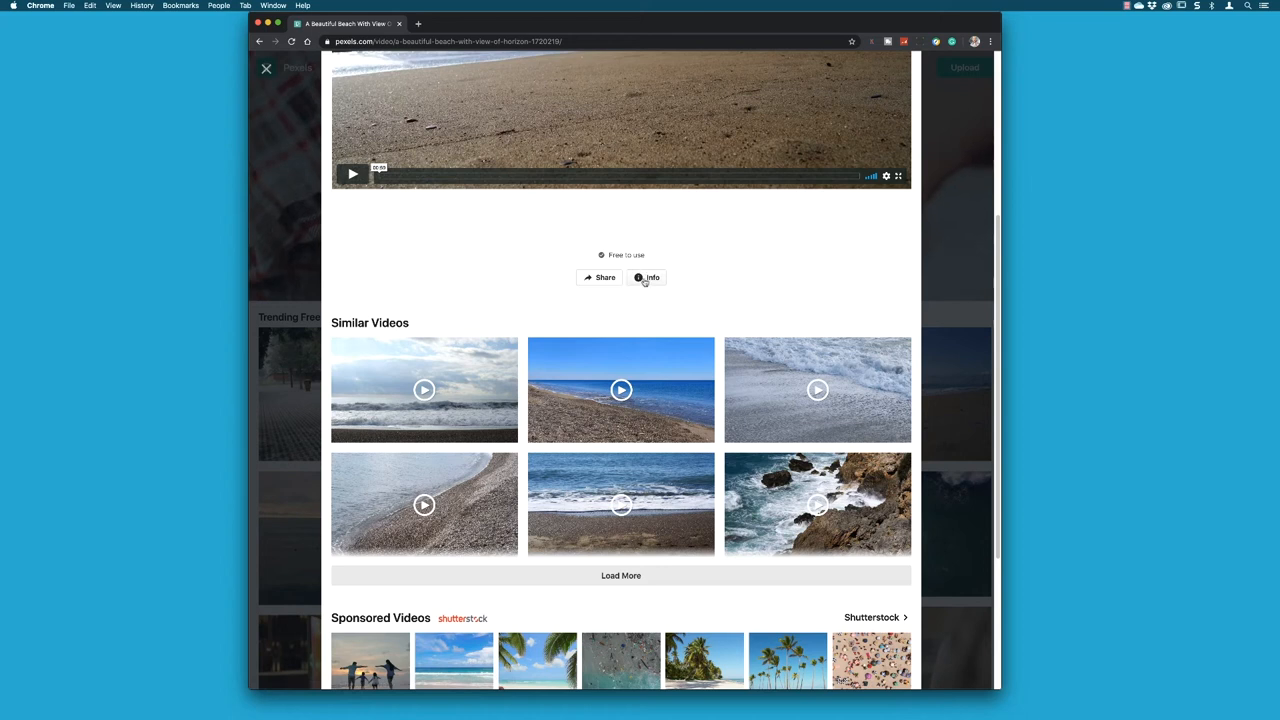
Expand the beach video's Info details and licence, then close the preview.
{"action": "left_click", "coordinate": [648, 276]}
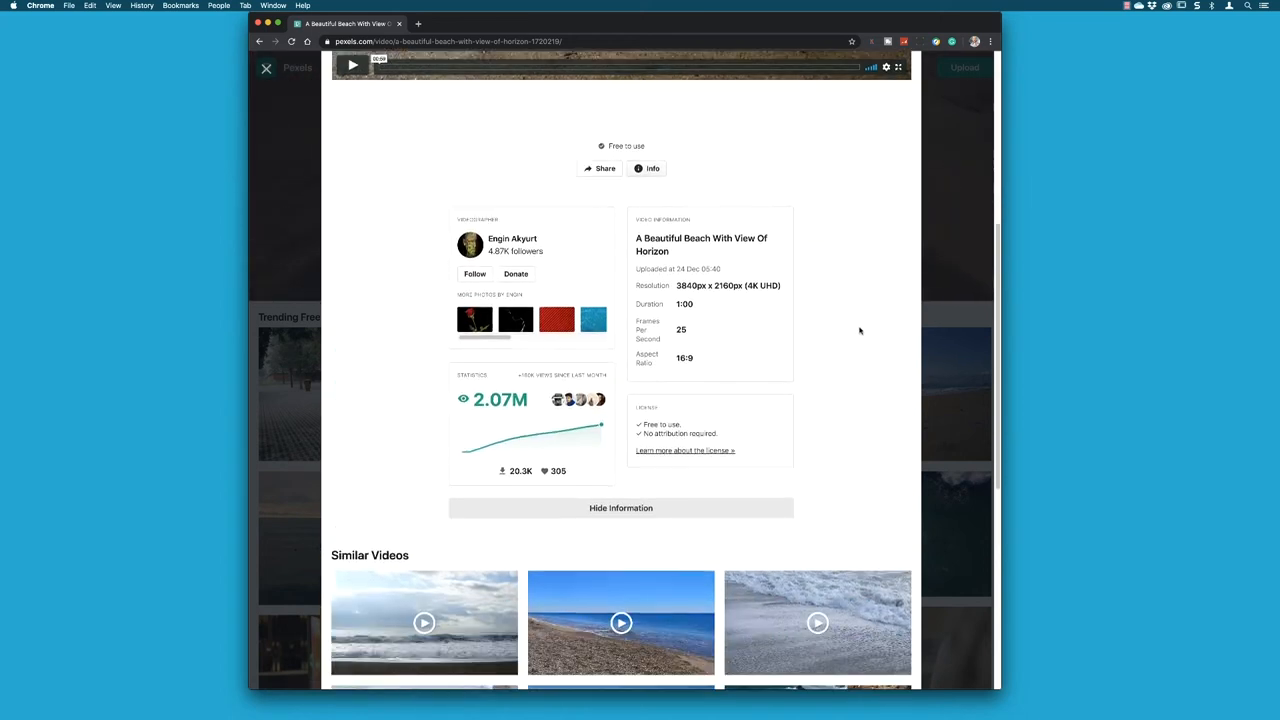
{"action": "scroll", "scroll_direction": "down", "scroll_amount": 3}
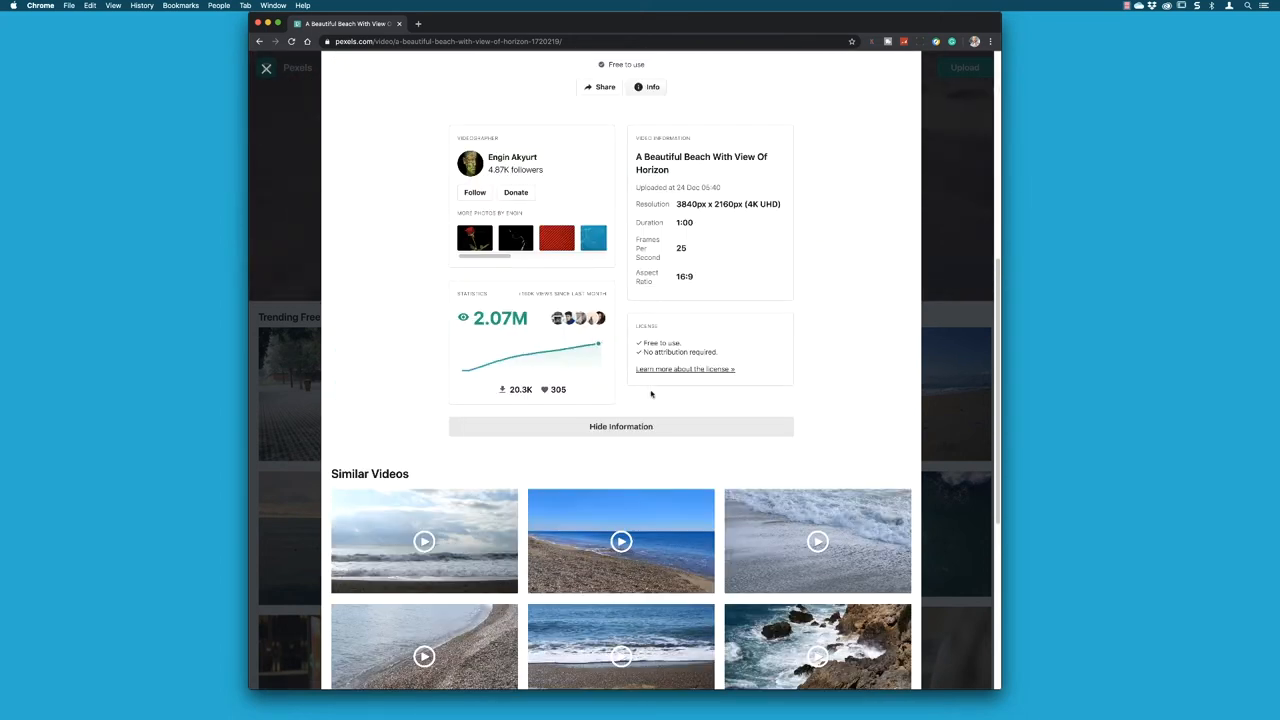
{"action": "mouse_move", "coordinate": [756, 400]}
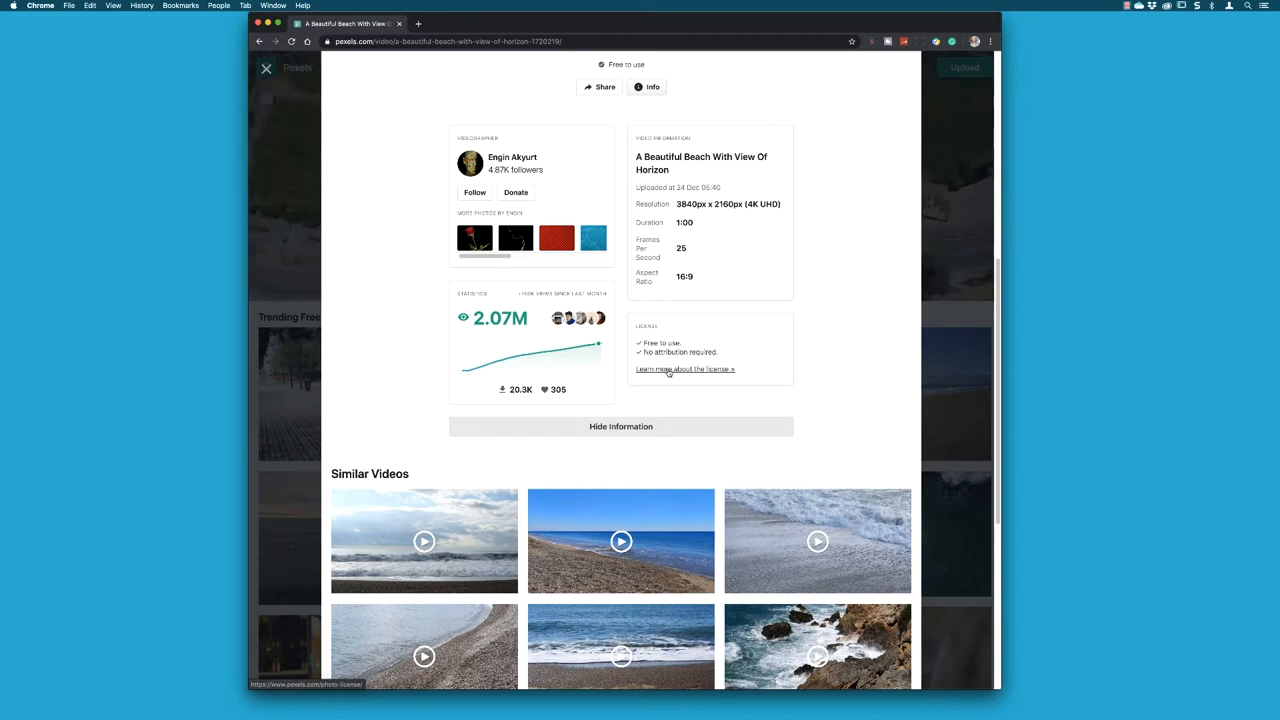
{"action": "mouse_move", "coordinate": [936, 148]}
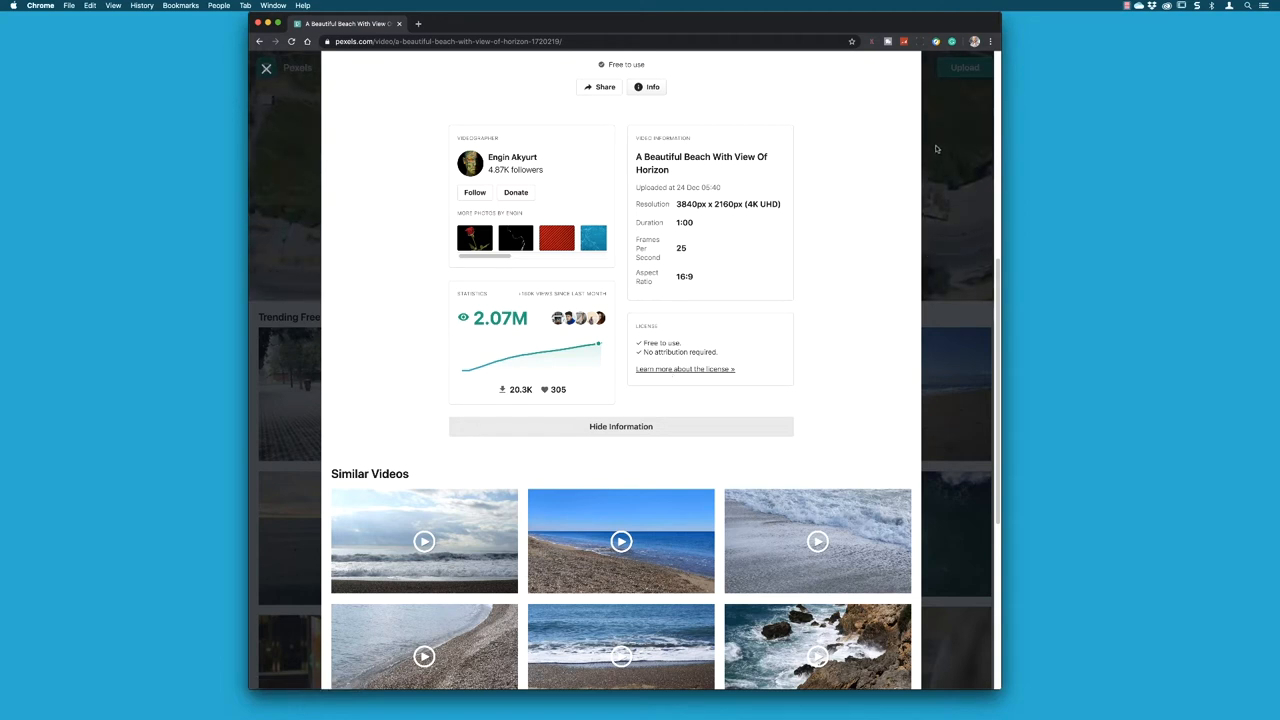
{"action": "left_click", "coordinate": [266, 68]}
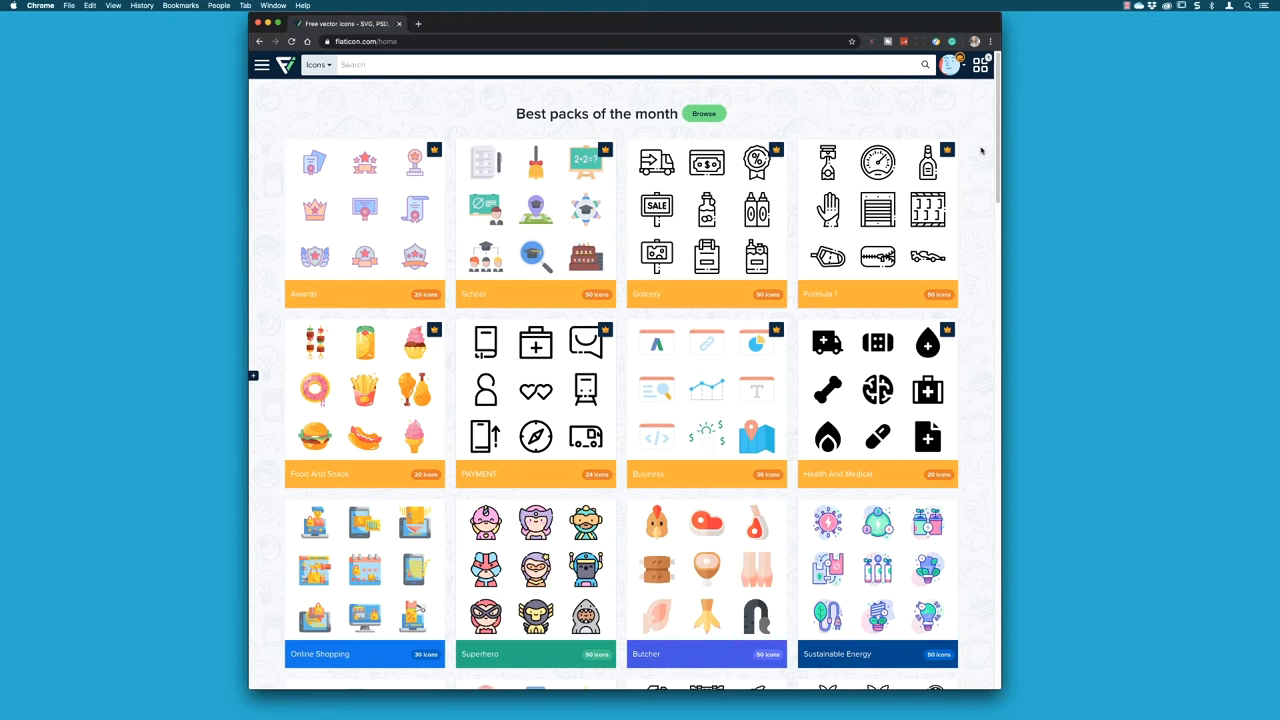
{"action": "mouse_move", "coordinate": [396, 136]}
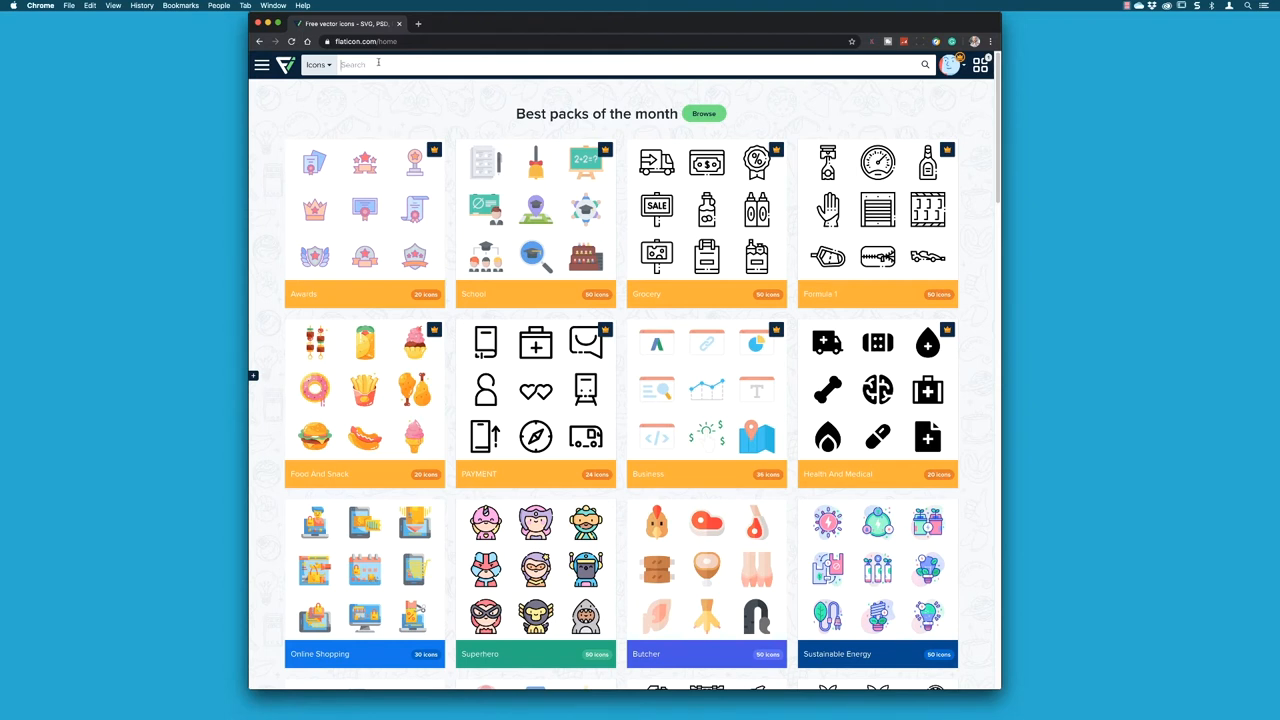
Search Flaticon for 'summer' icons.
{"action": "type", "text": "summer"}
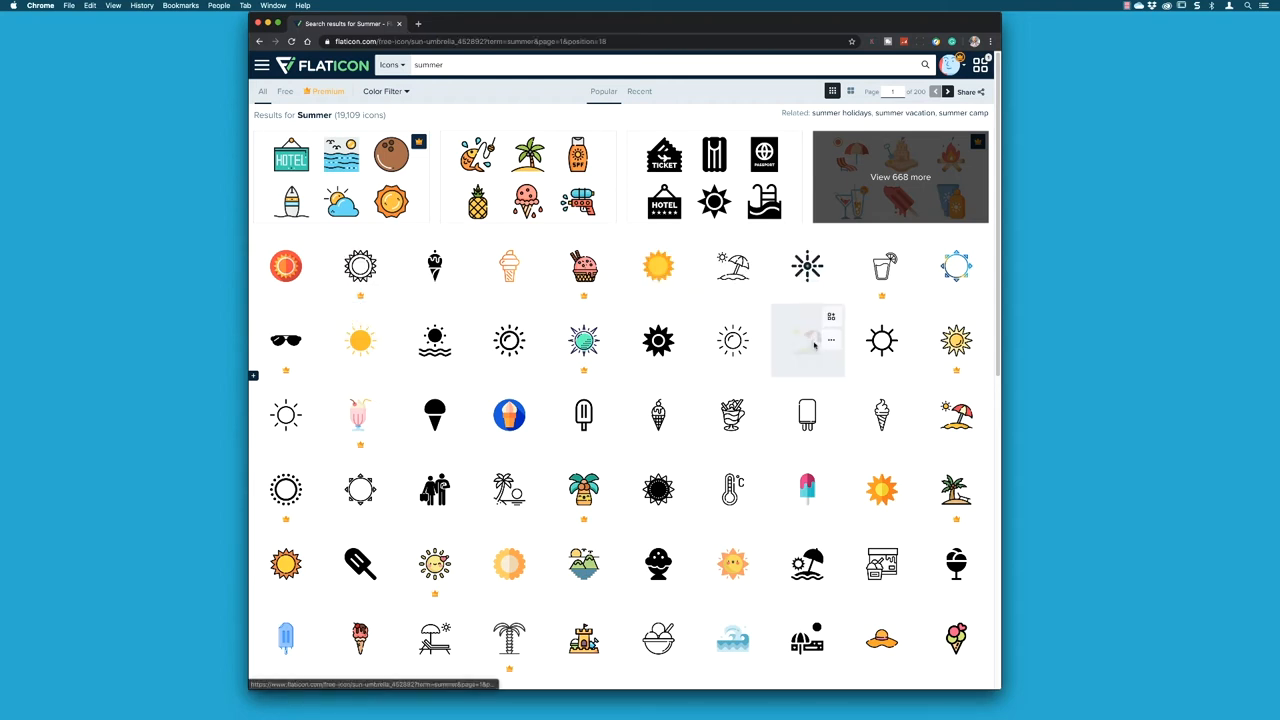
View the Sun Umbrella icon and switch to its lineal color variant.
{"action": "left_click", "coordinate": [808, 340]}
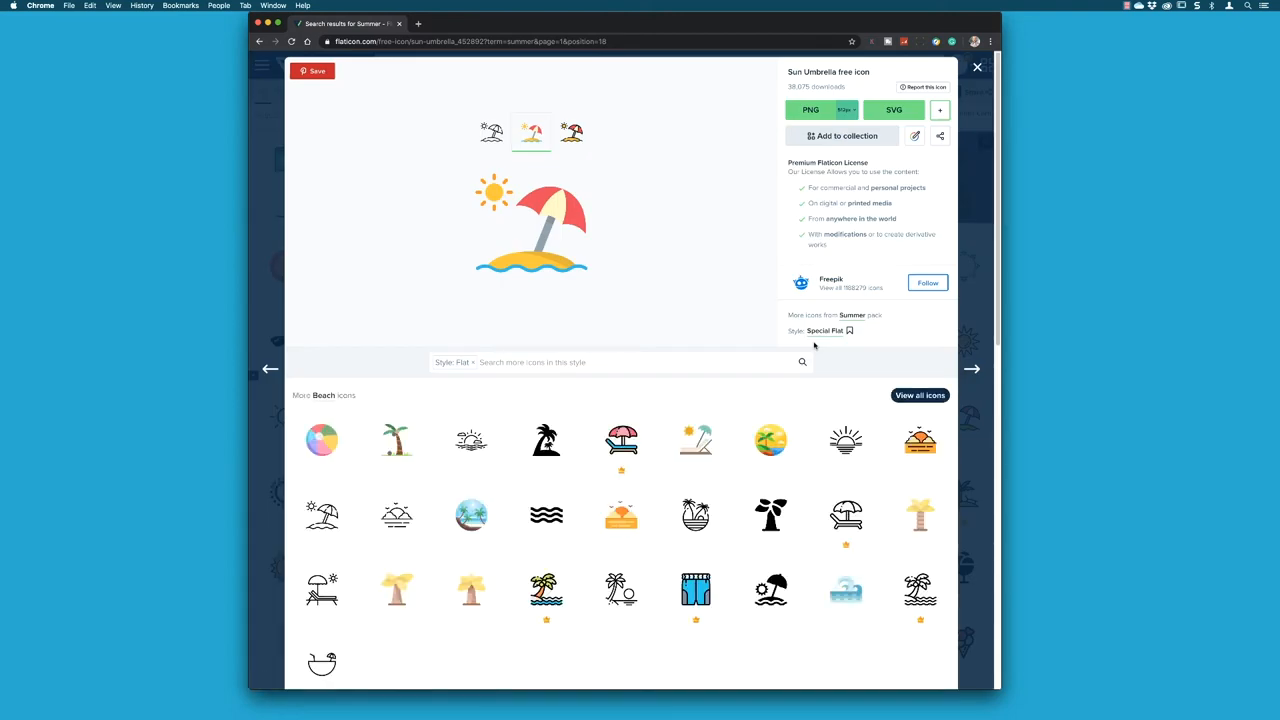
{"action": "mouse_move", "coordinate": [490, 132]}
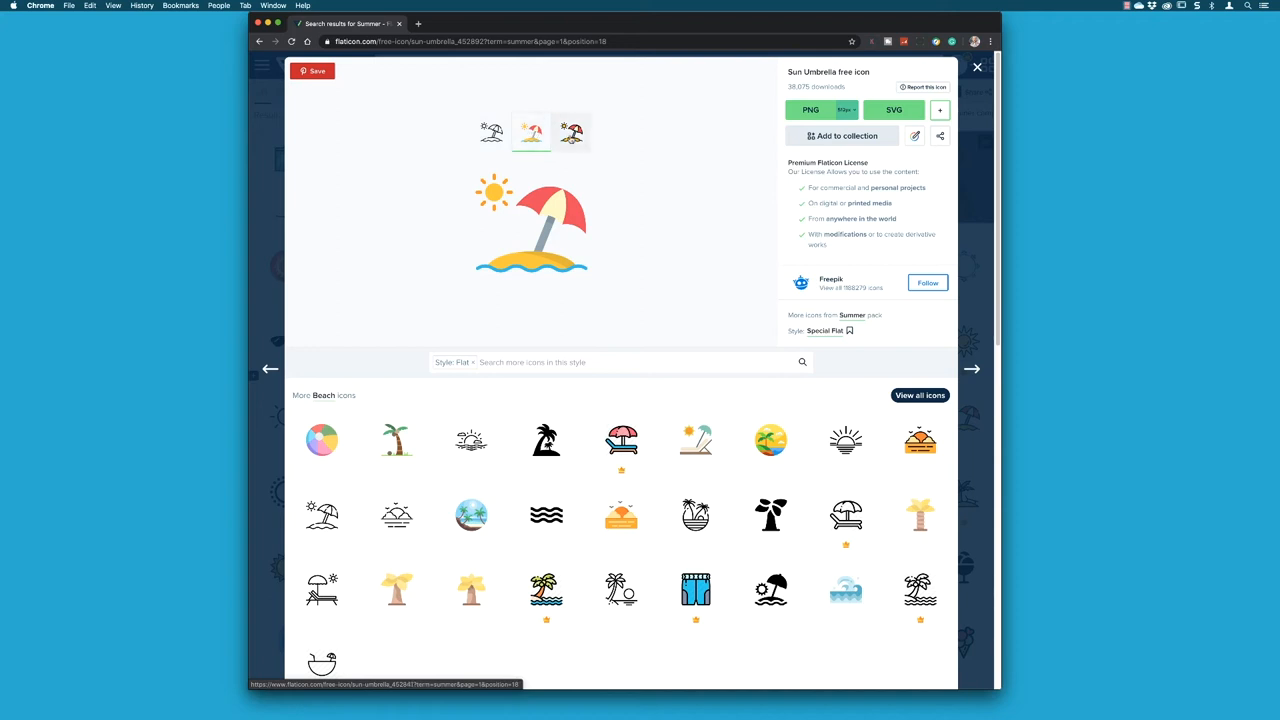
{"action": "left_click", "coordinate": [572, 136]}
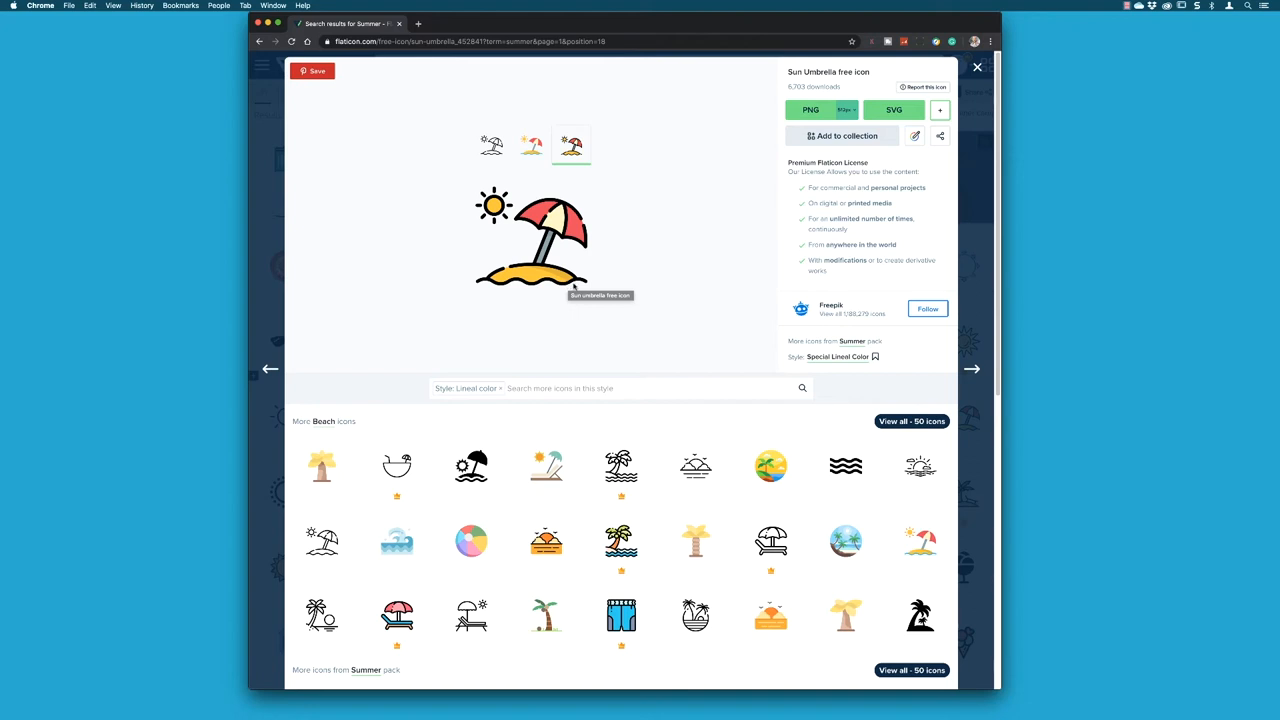
{"action": "mouse_move", "coordinate": [460, 124]}
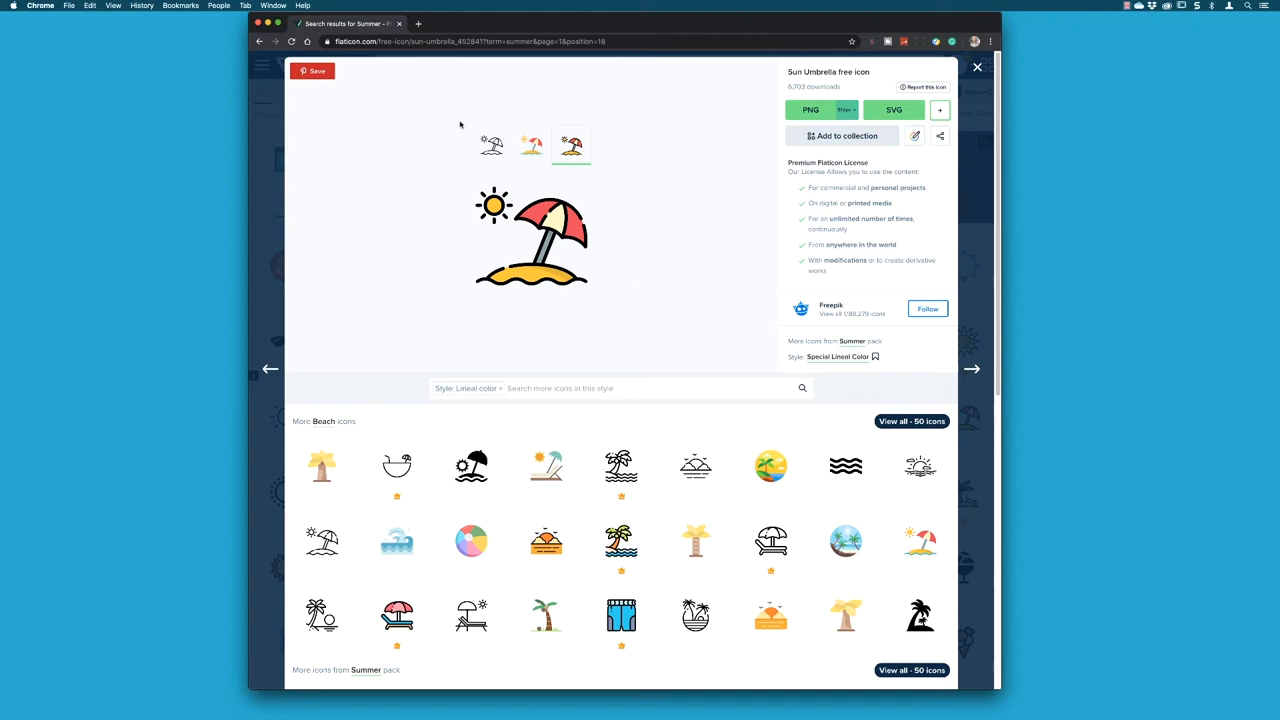
{"action": "mouse_move", "coordinate": [704, 96]}
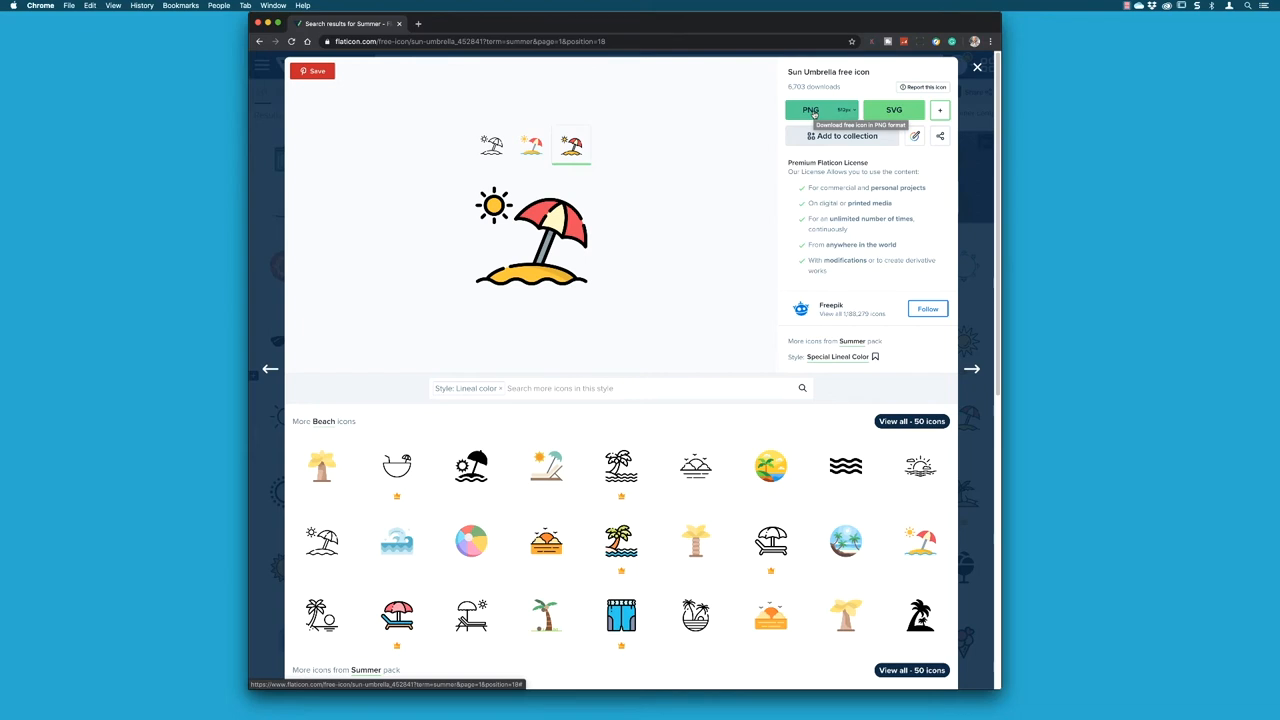
{"action": "mouse_move", "coordinate": [892, 110]}
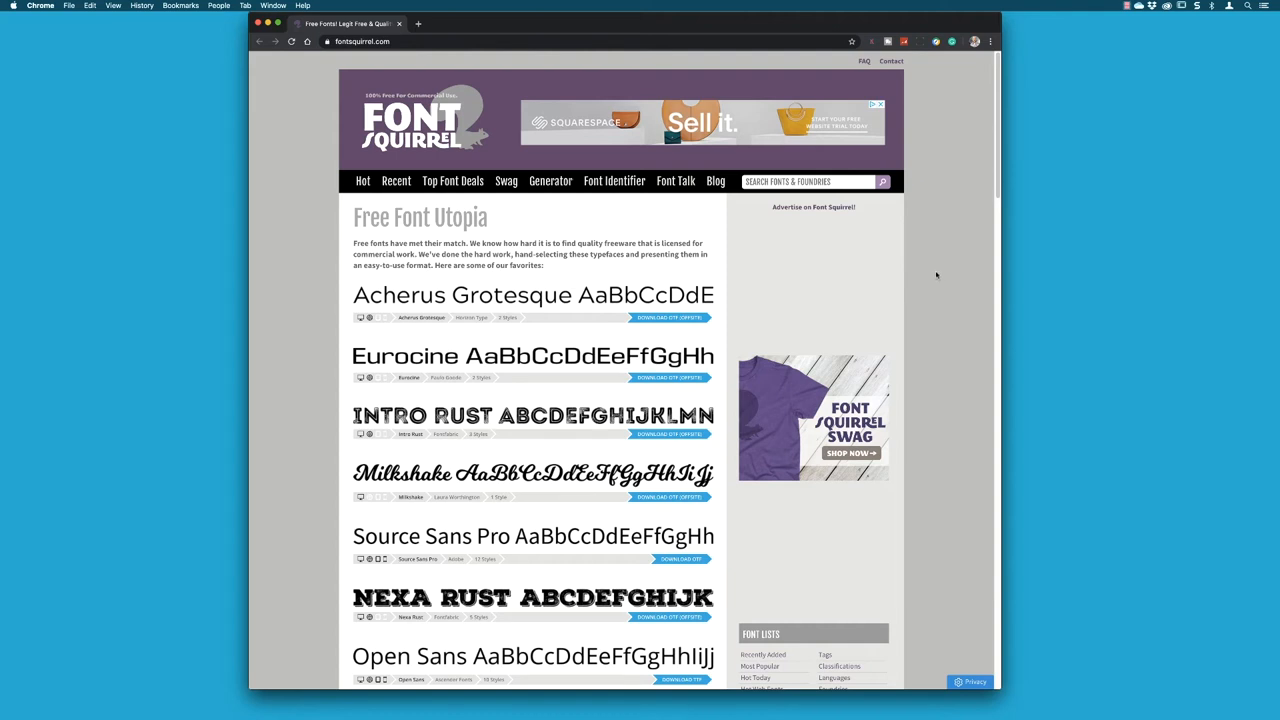
From the Free Font Utopia list, view the Source Sans Pro page with its weights and styles.
{"action": "scroll", "scroll_direction": "down", "scroll_amount": 3}
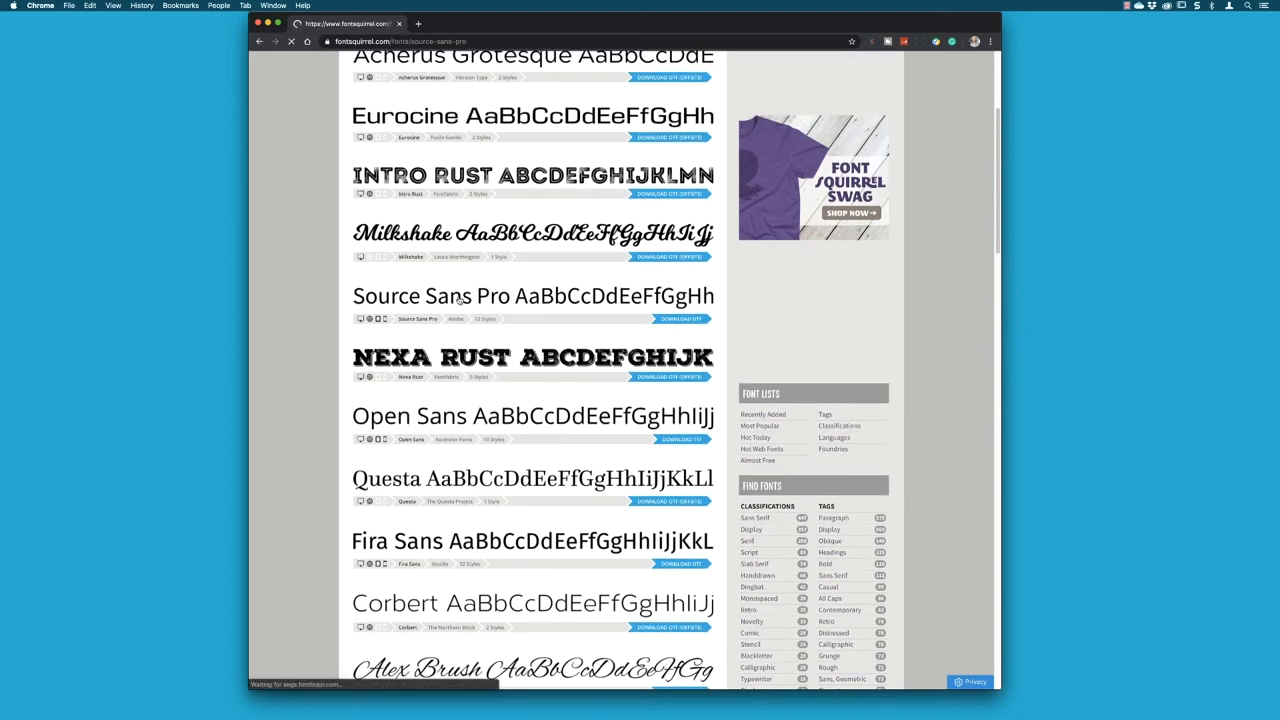
{"action": "left_click", "coordinate": [450, 296]}
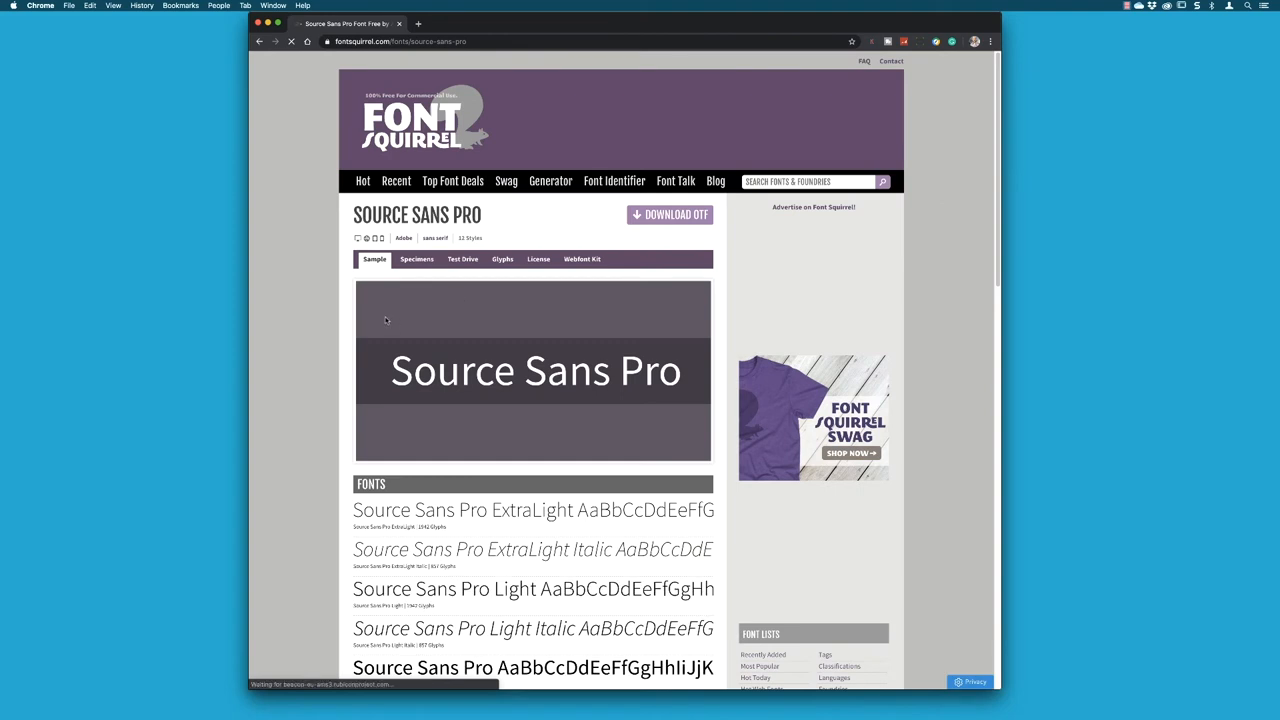
{"action": "scroll", "scroll_direction": "down", "scroll_amount": 3}
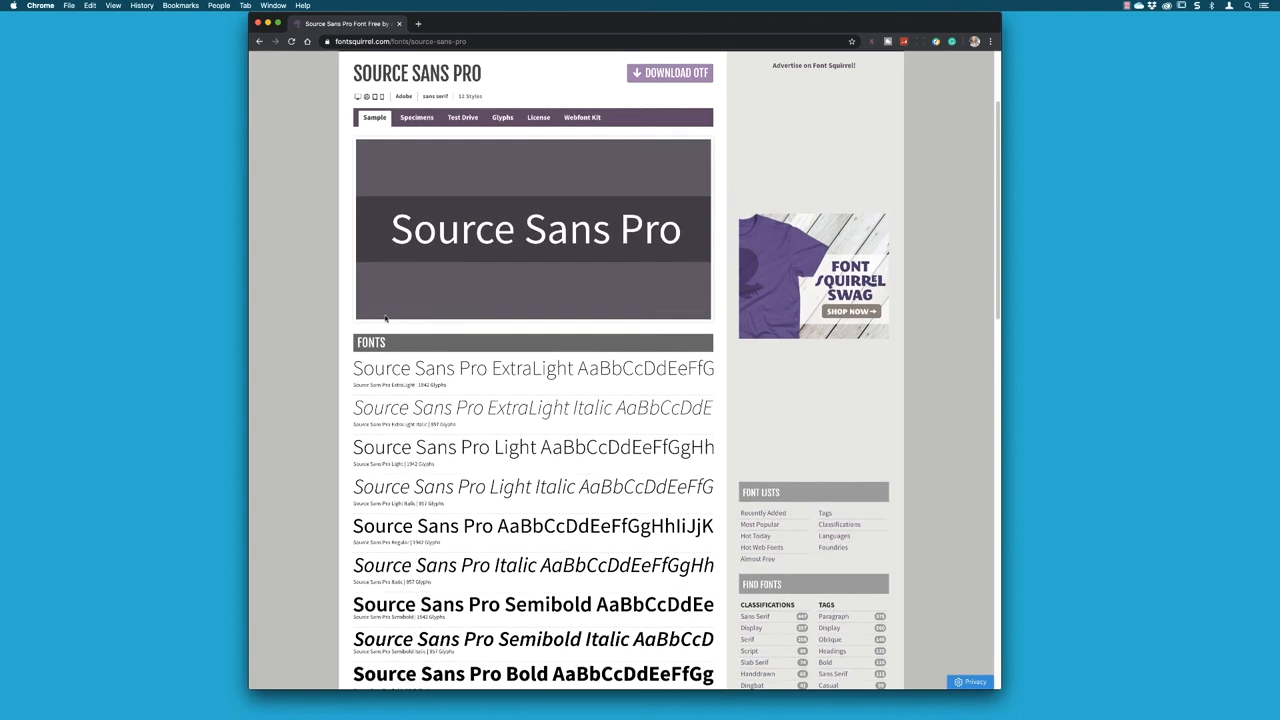
{"action": "scroll", "scroll_direction": "up", "scroll_amount": 3}
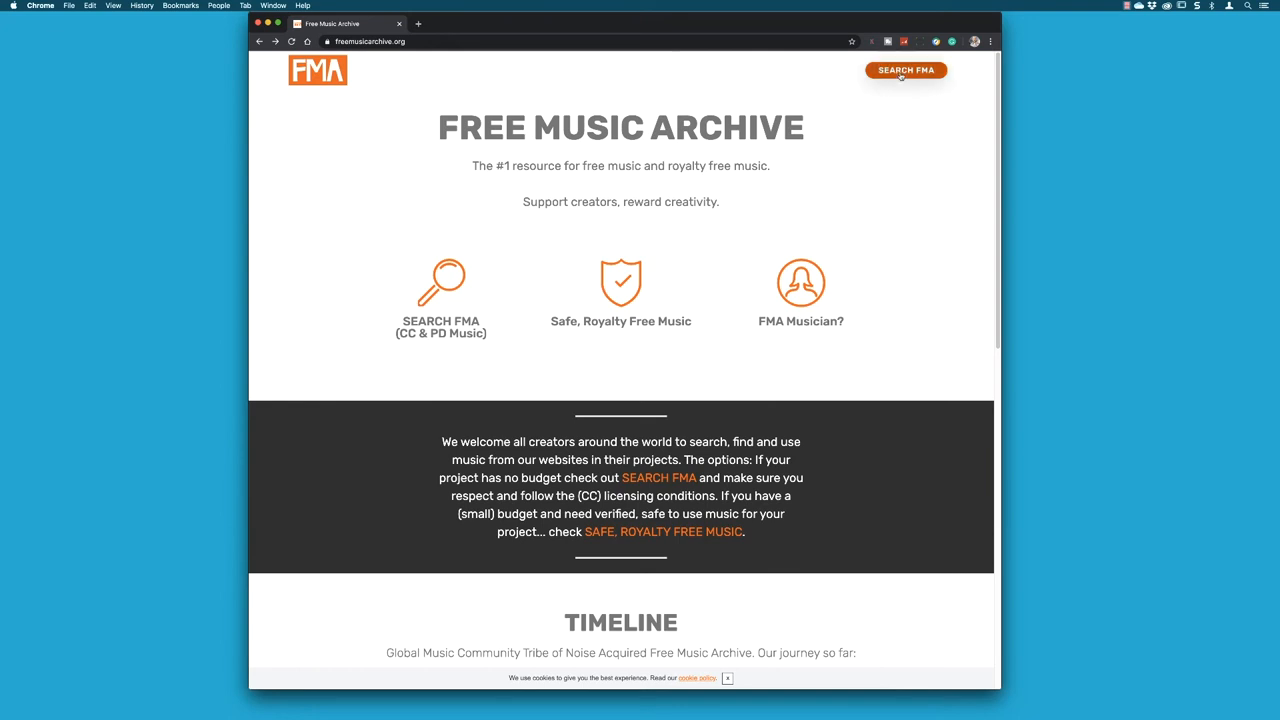
Go to Search FMA and browse the Hip-Hop genre listing.
{"action": "left_click", "coordinate": [904, 70]}
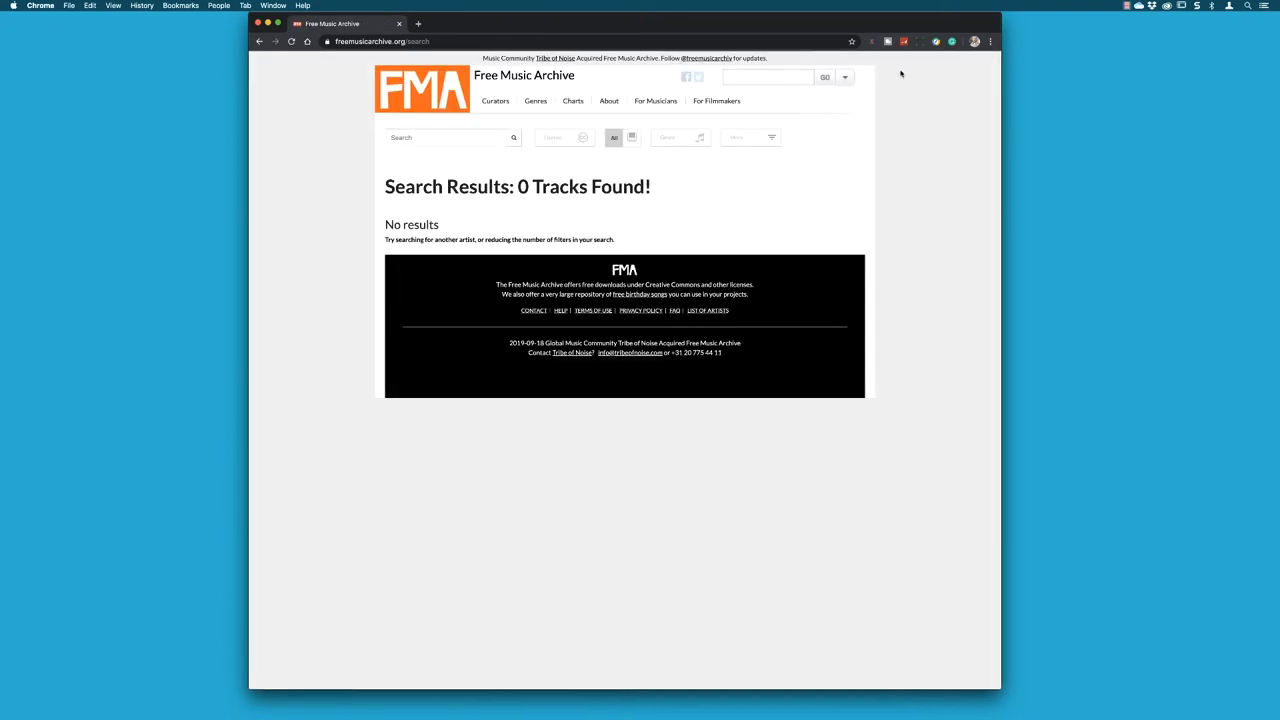
{"action": "left_click", "coordinate": [536, 100]}
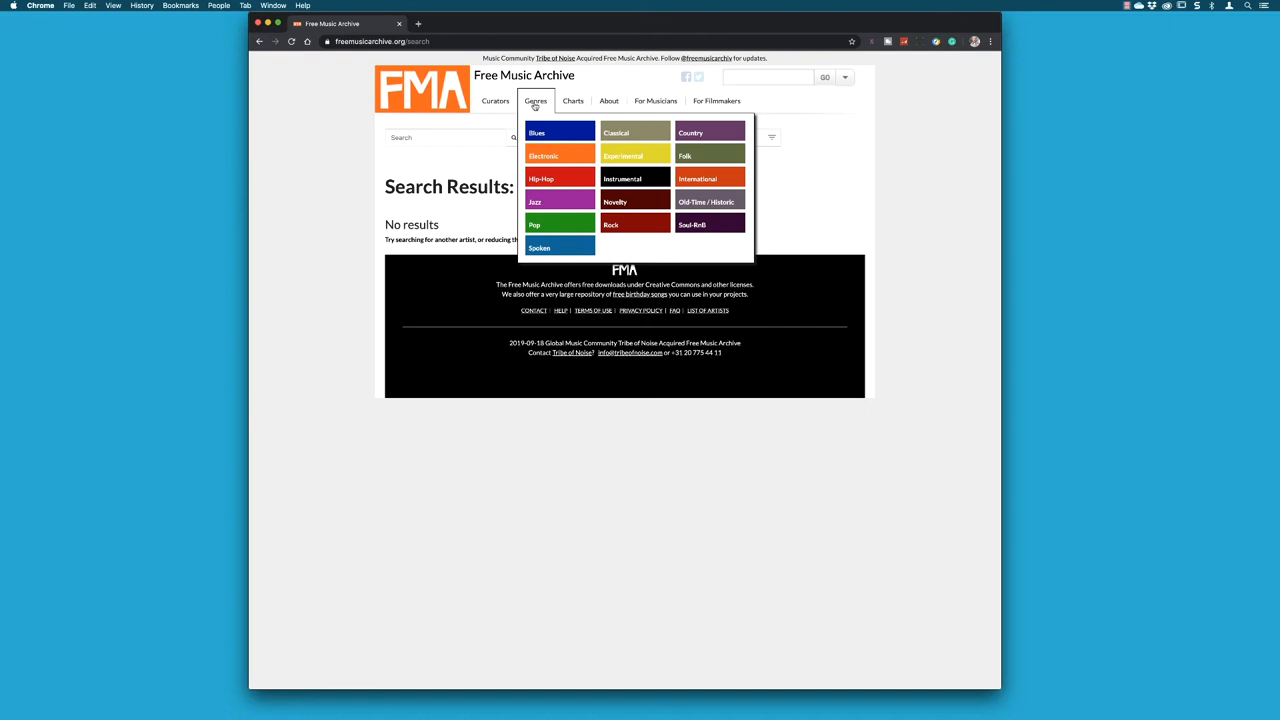
{"action": "mouse_move", "coordinate": [536, 132]}
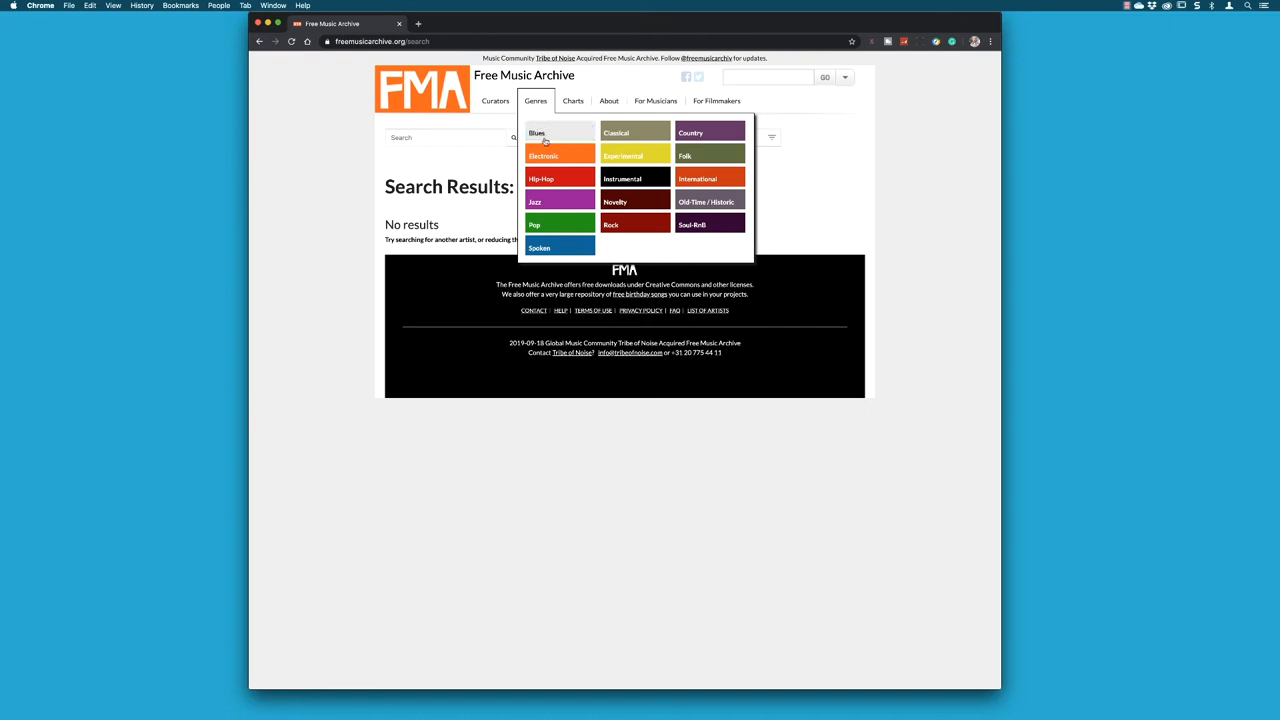
{"action": "left_click", "coordinate": [540, 178]}
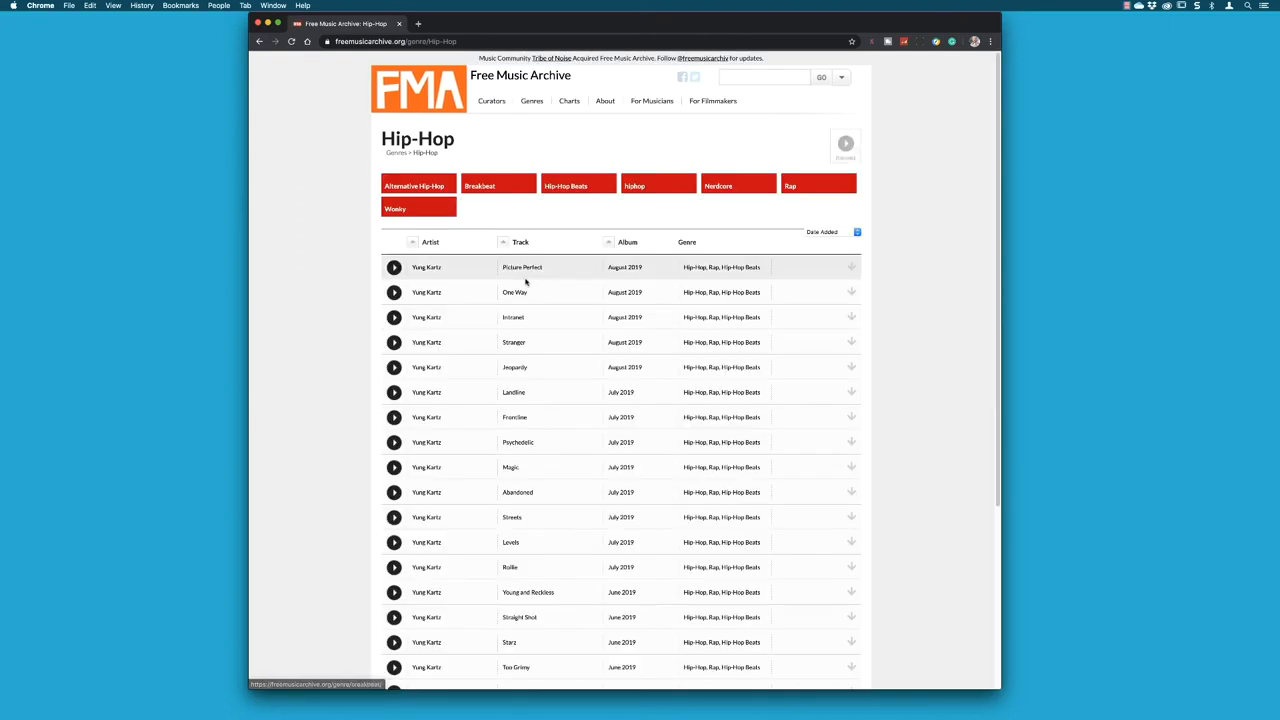
Open the track page for 'Picture Perfect' by Yung Kartz.
{"action": "left_click", "coordinate": [394, 268]}
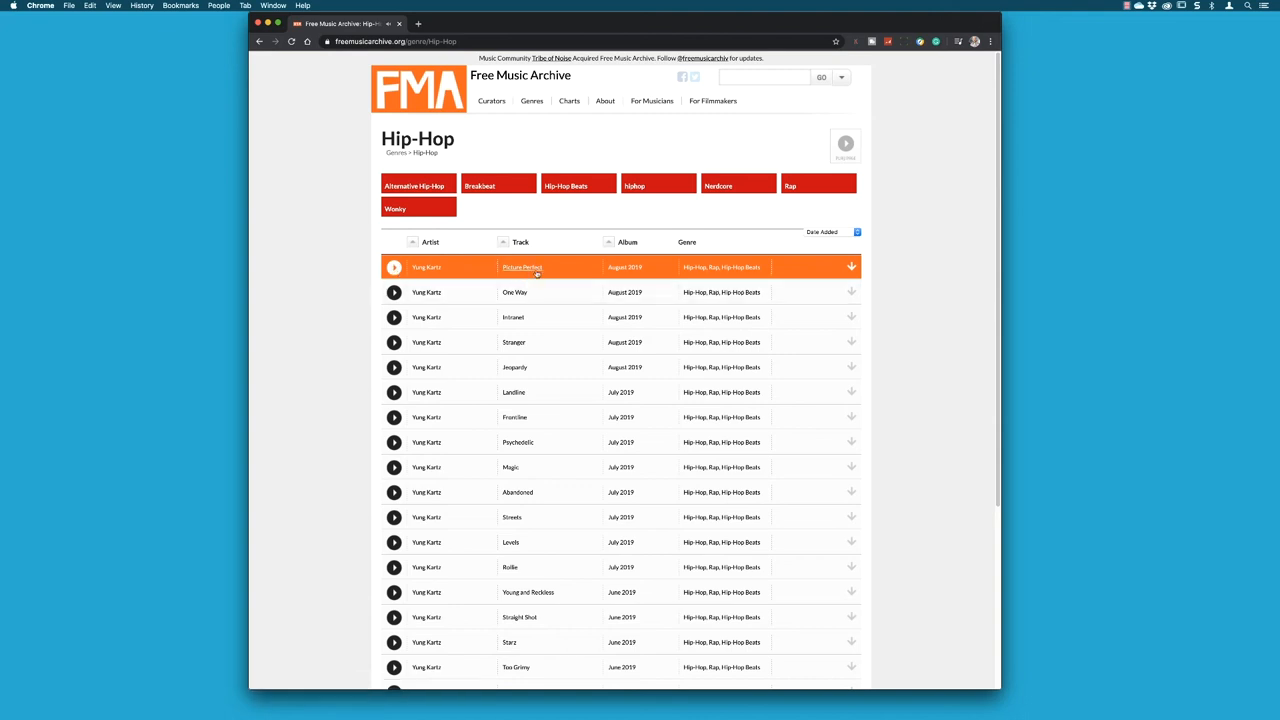
{"action": "left_click", "coordinate": [522, 268]}
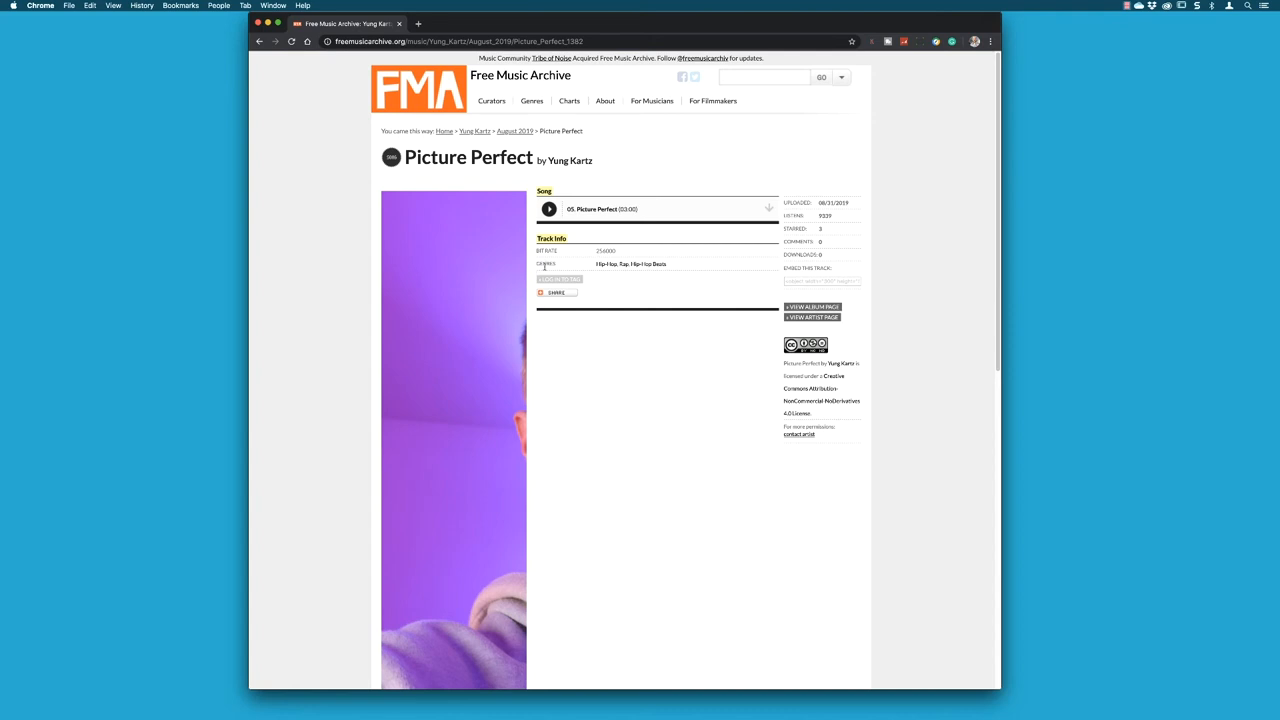
View the All Time FMA Charts of most popular tracks.
{"action": "left_click", "coordinate": [568, 100]}
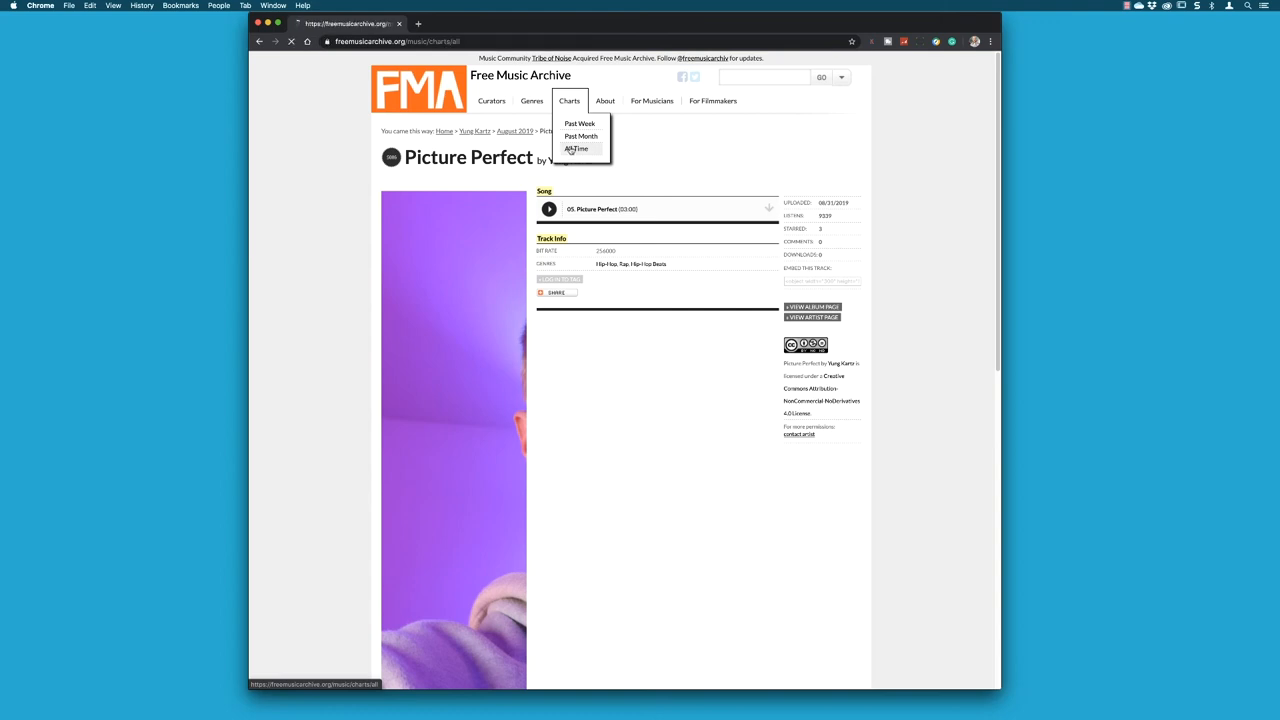
{"action": "left_click", "coordinate": [576, 148]}
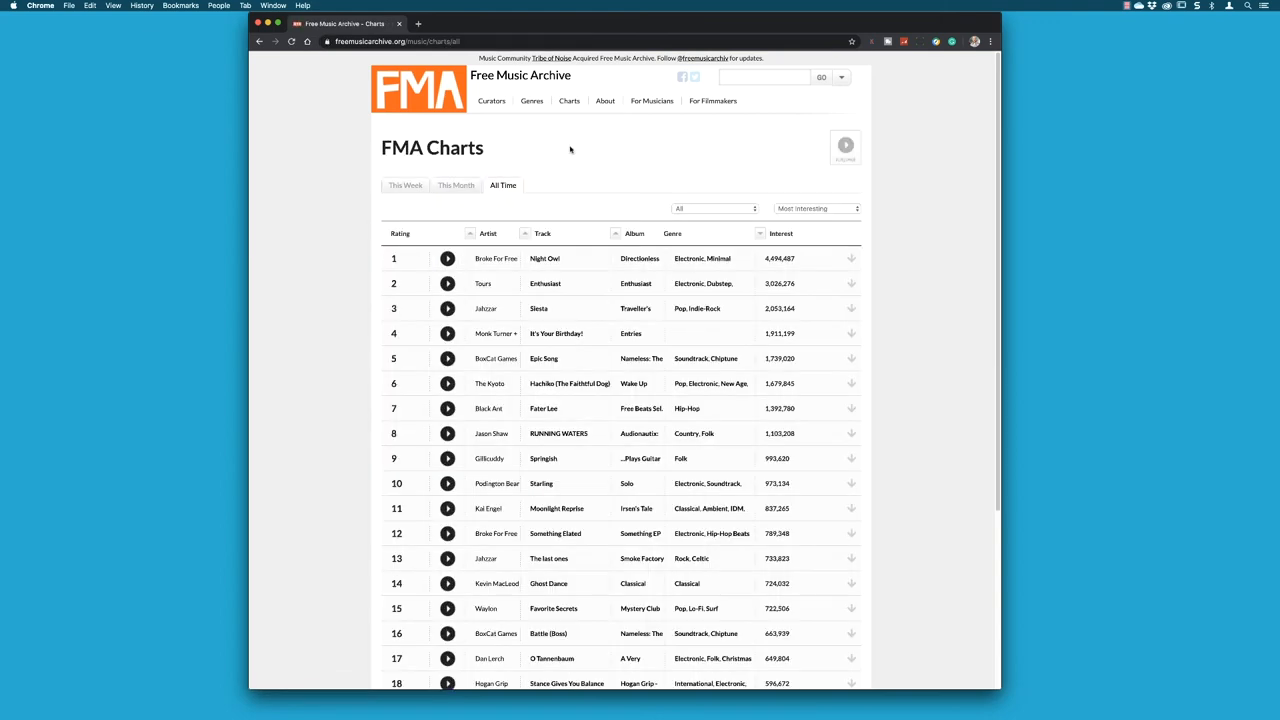
{"action": "left_click", "coordinate": [448, 258]}
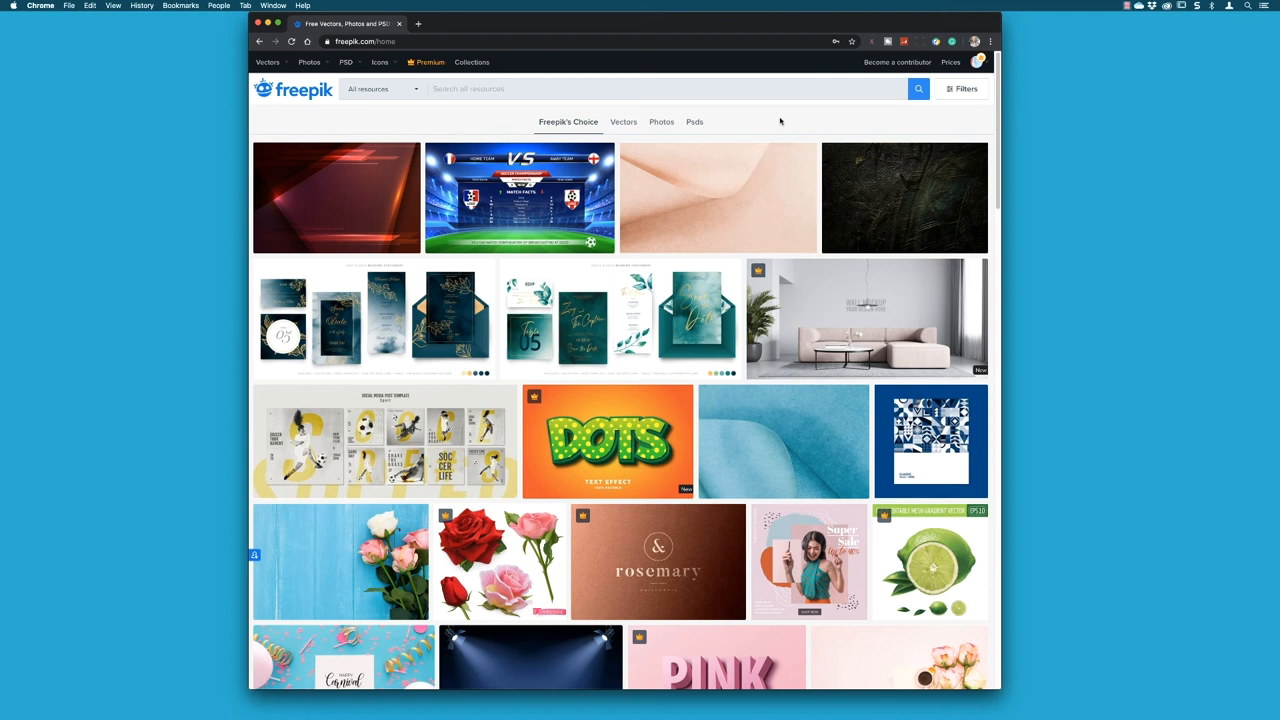
Search Freepik for 'magazine' and view the magazine mockup on wooden table.
{"action": "type", "text": "magz"}
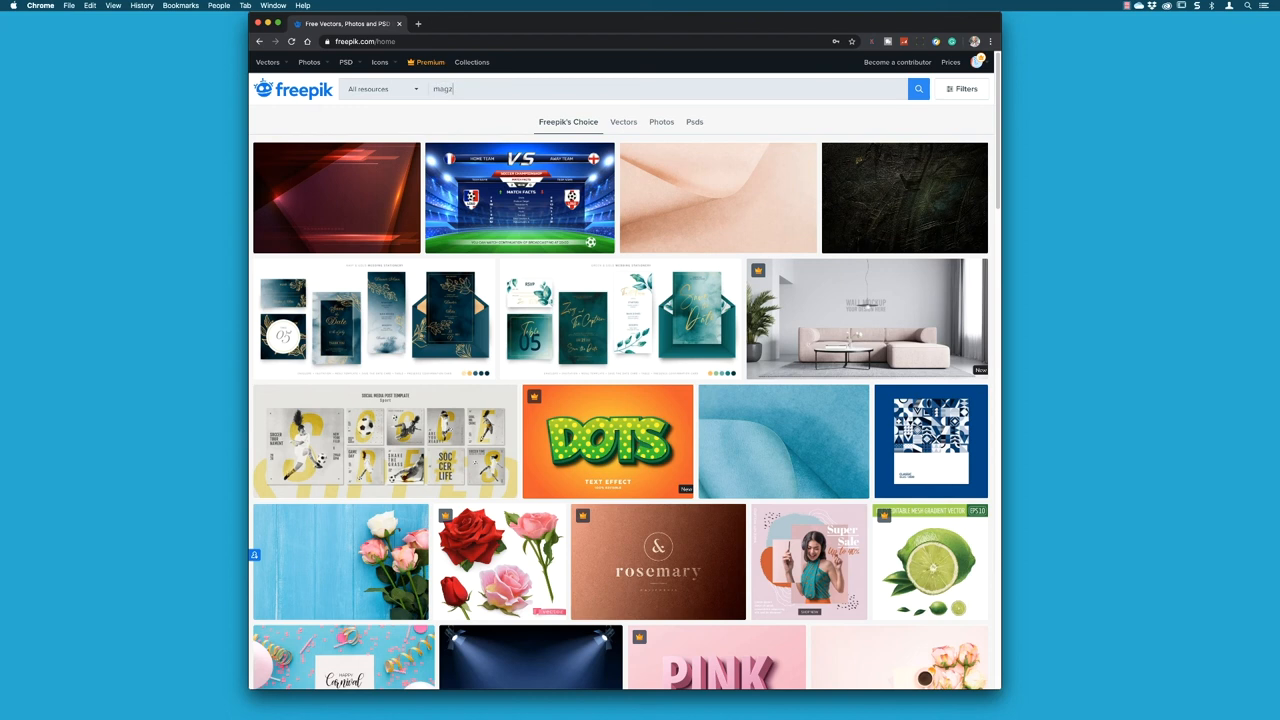
{"action": "key", "text": "Enter"}
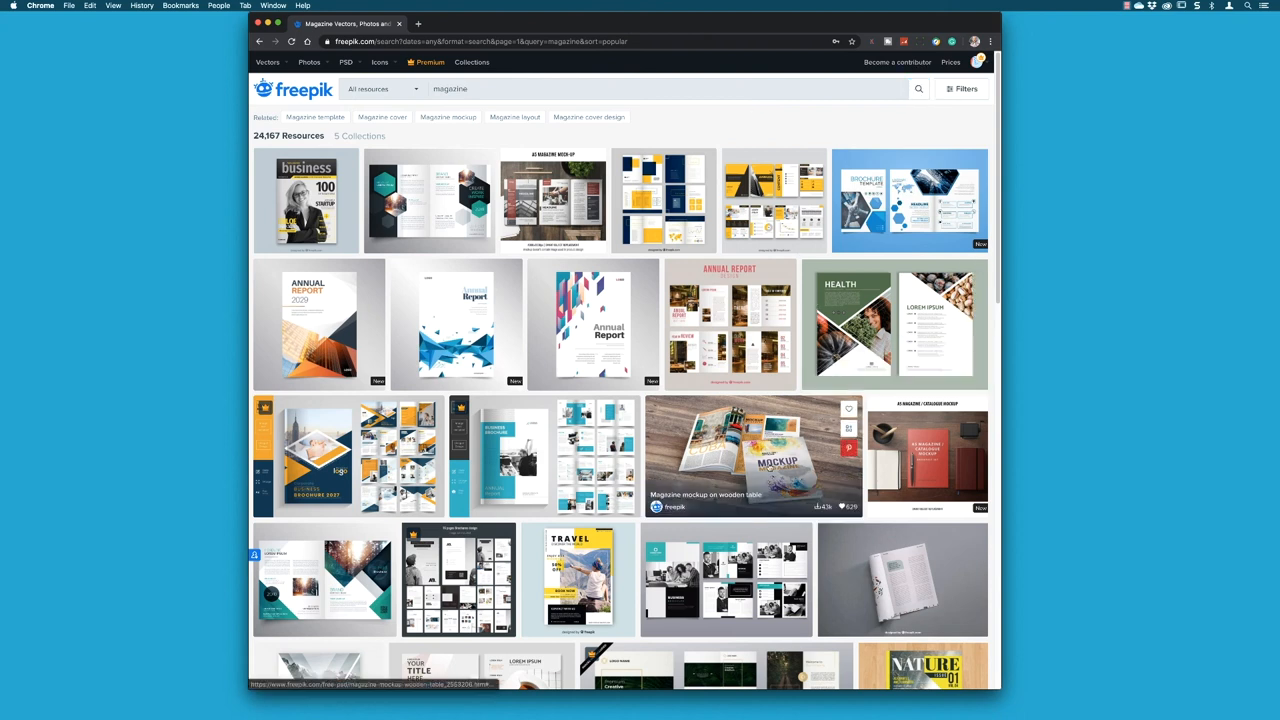
{"action": "left_click", "coordinate": [752, 456]}
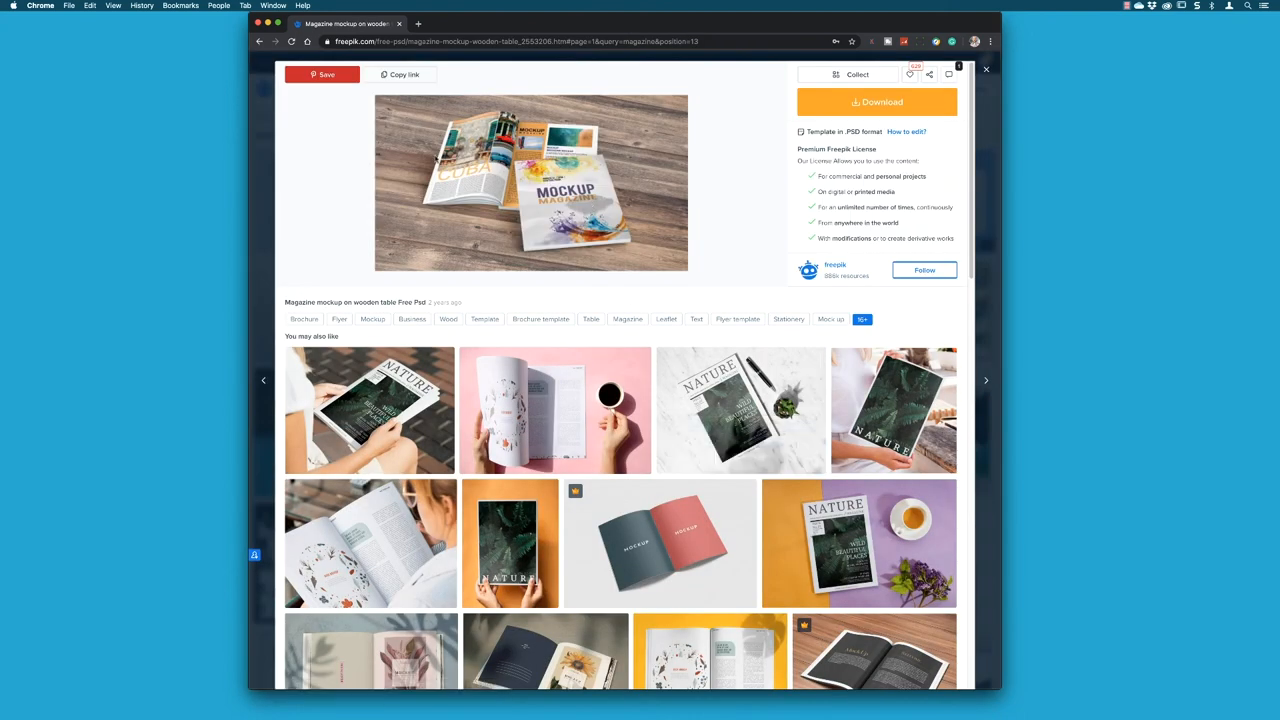